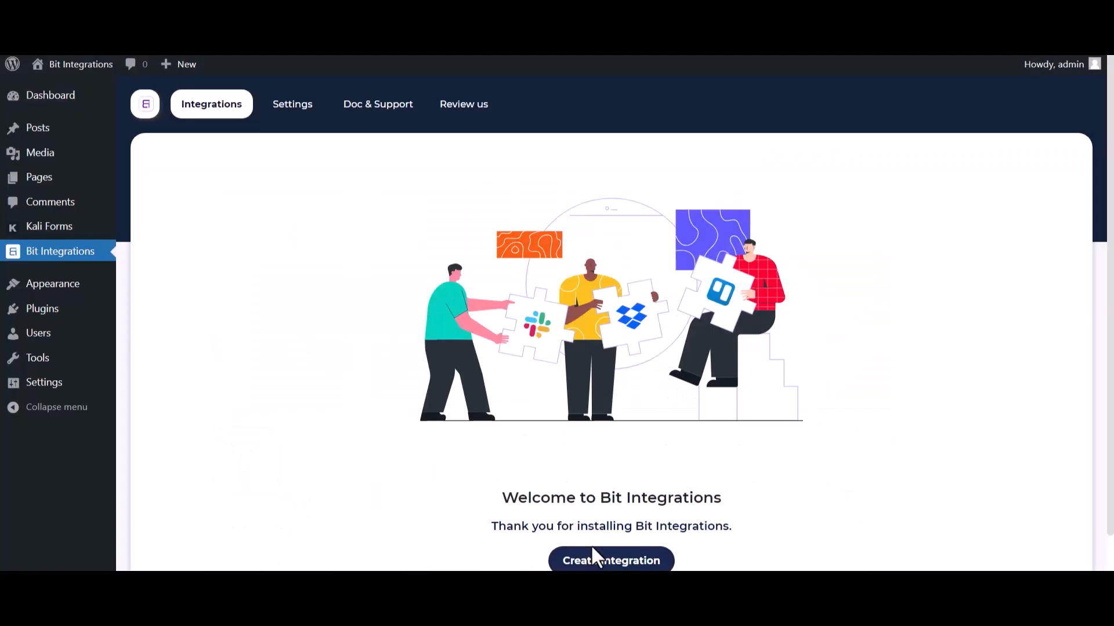
Step: Start a new integration with Kali Forms as the trigger
left_click(610, 561)
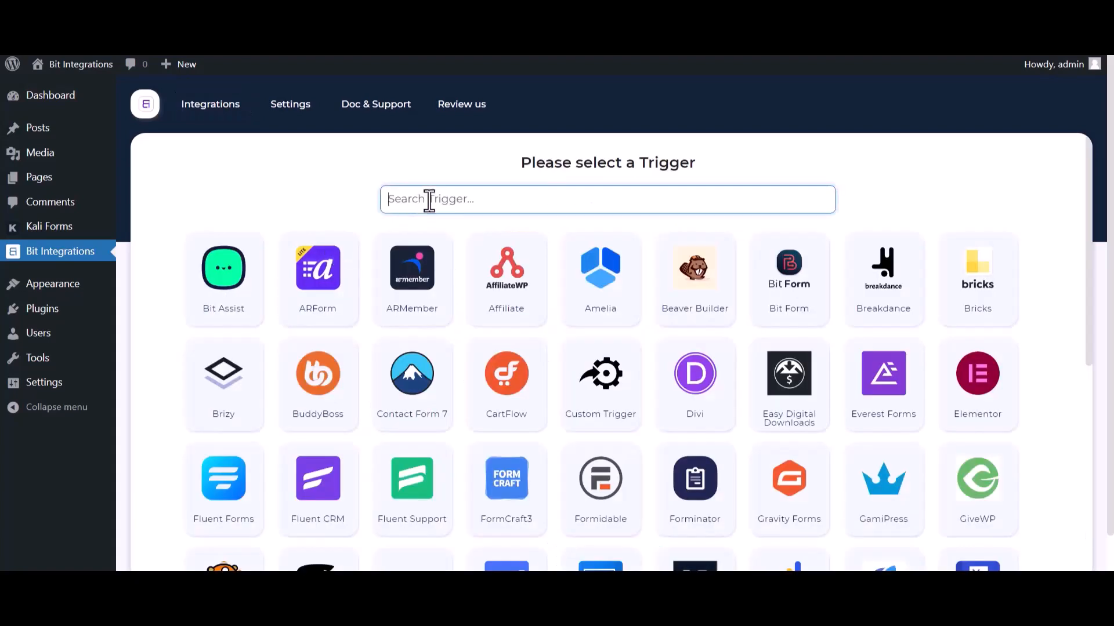
type("ka")
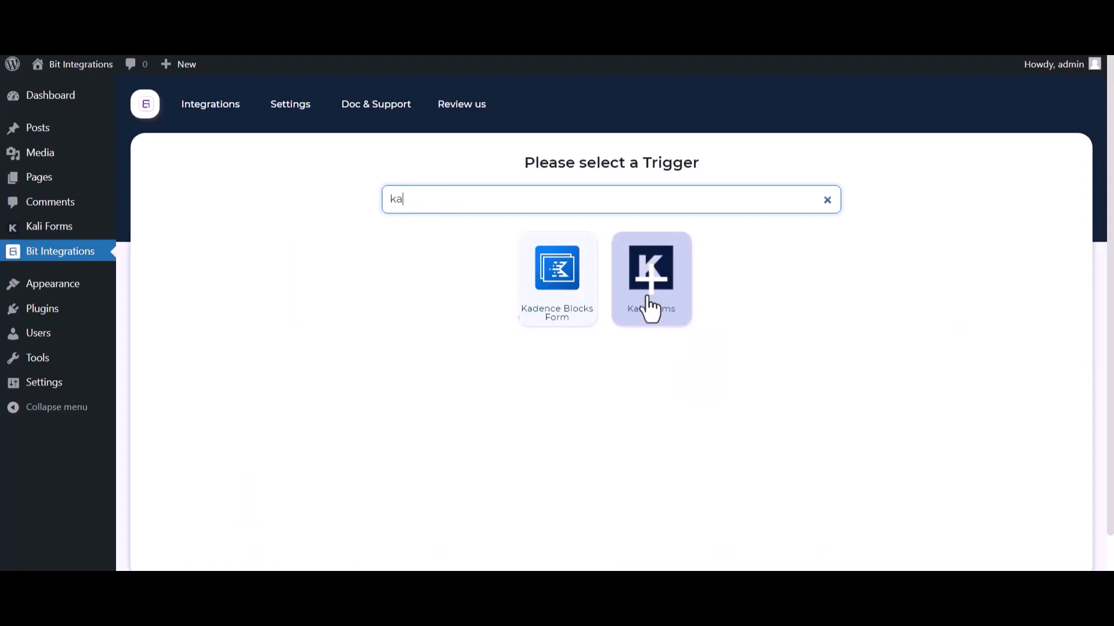
left_click(650, 277)
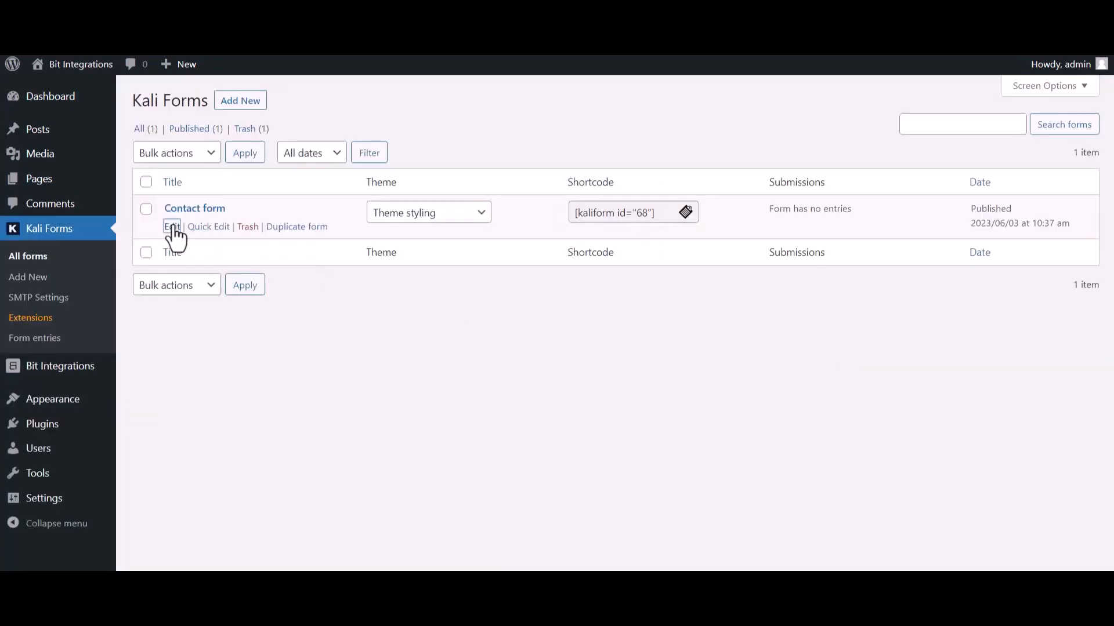
Step: Edit the Kali Forms Contact form and show its Settings
left_click(172, 227)
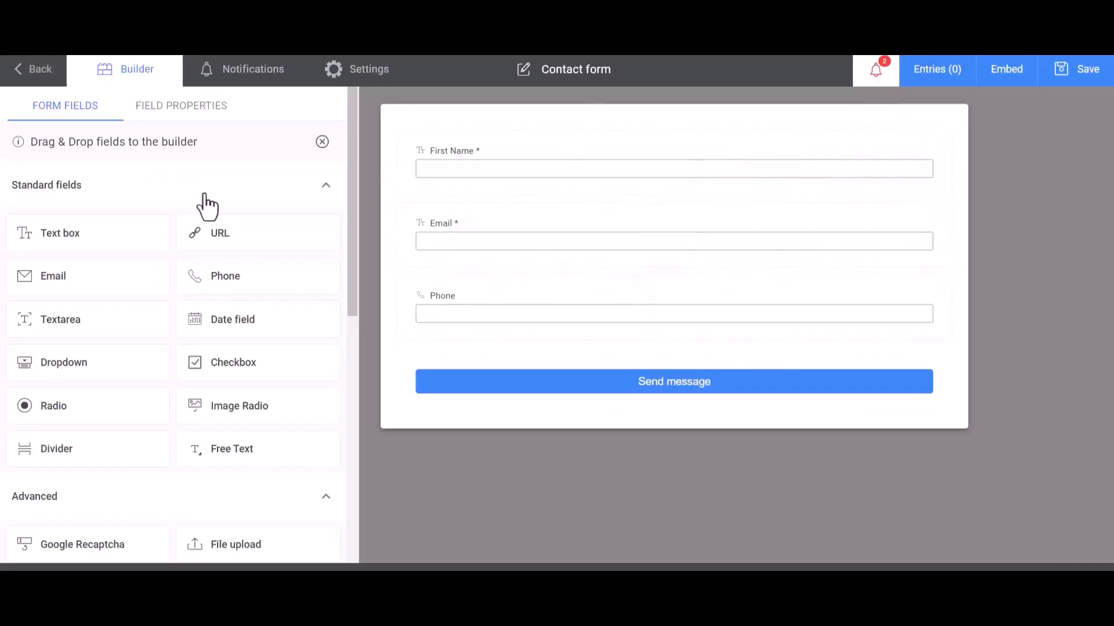
left_click(357, 69)
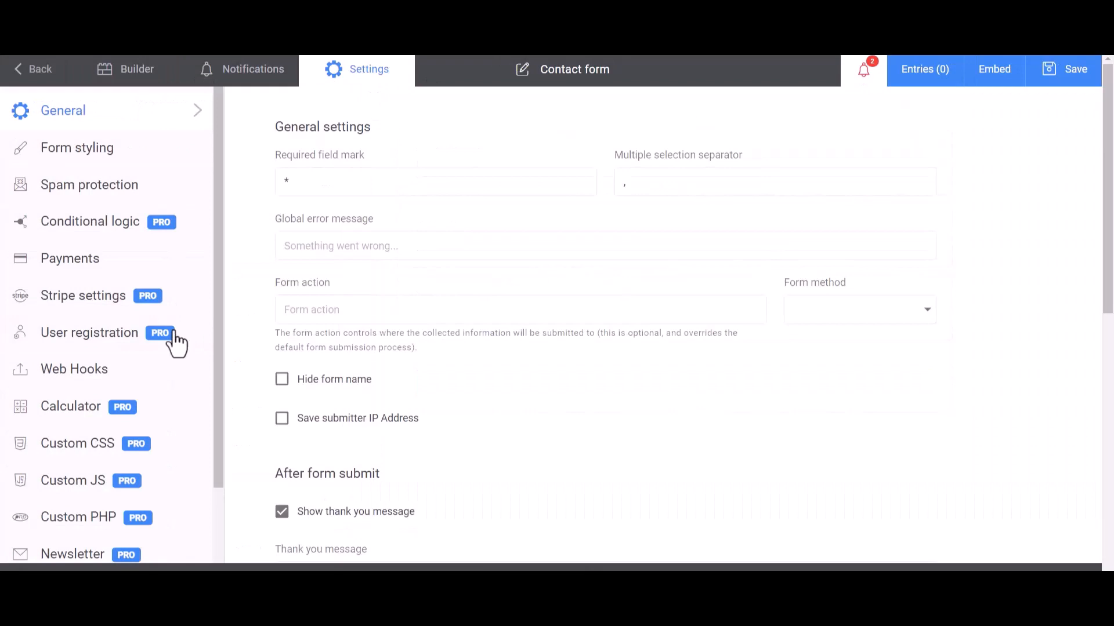
Step: Add a Kali Forms webhook named 'Bit Integrations' for the Contact form
left_click(74, 369)
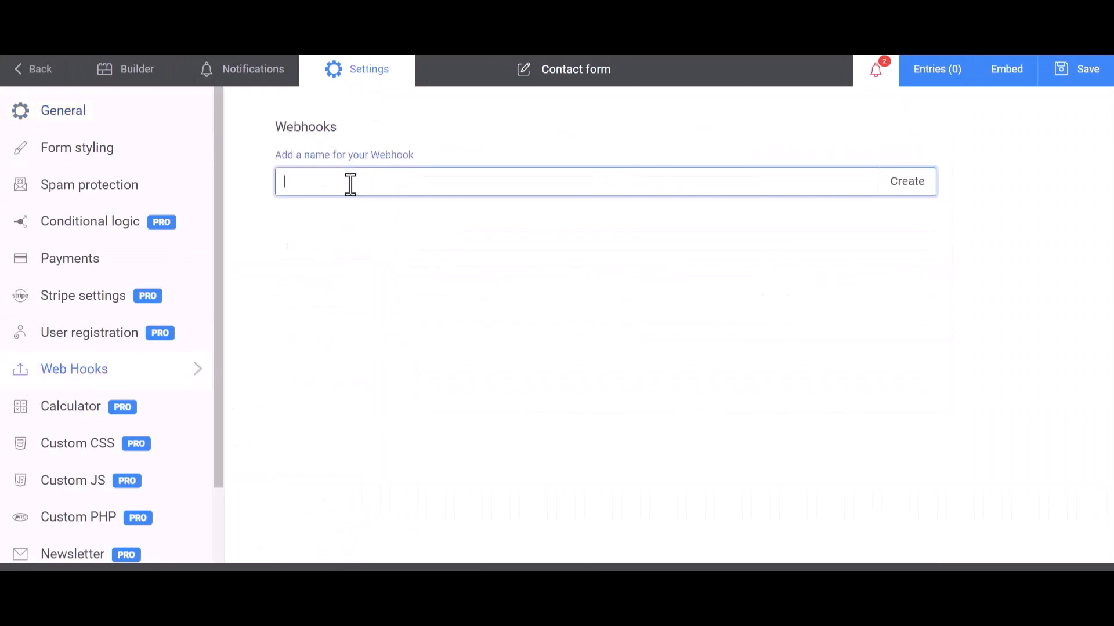
type("Bit")
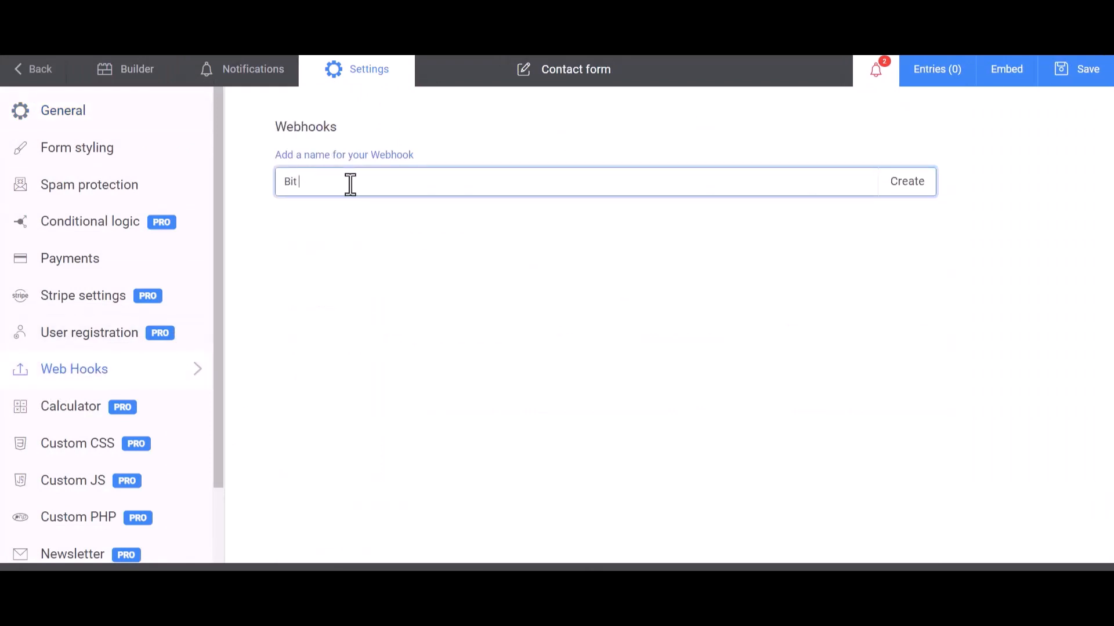
type("Int")
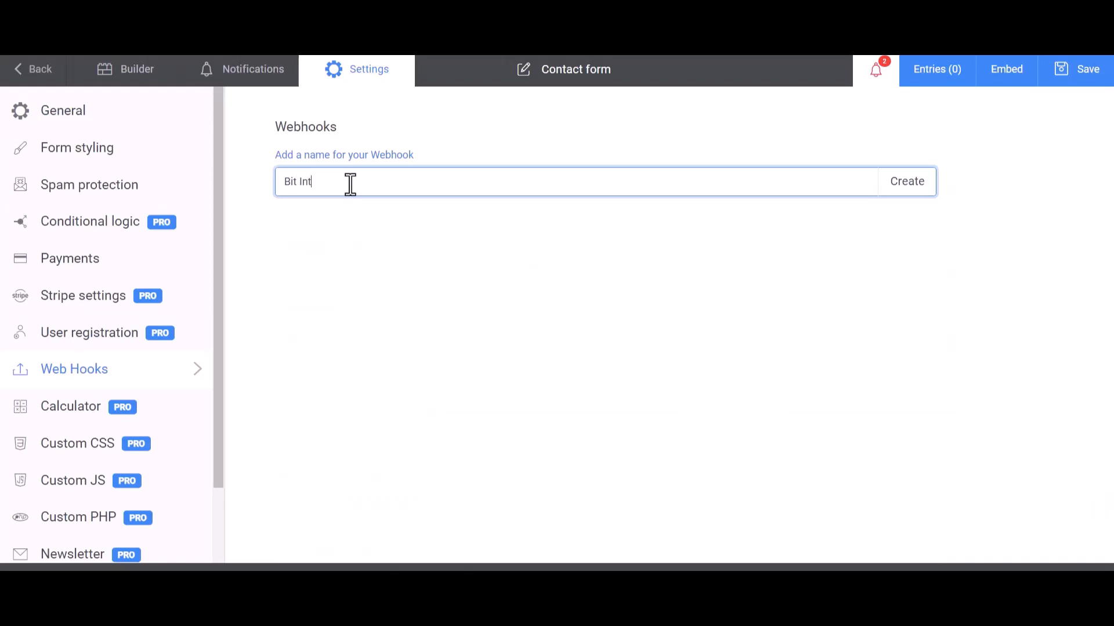
type("egrations")
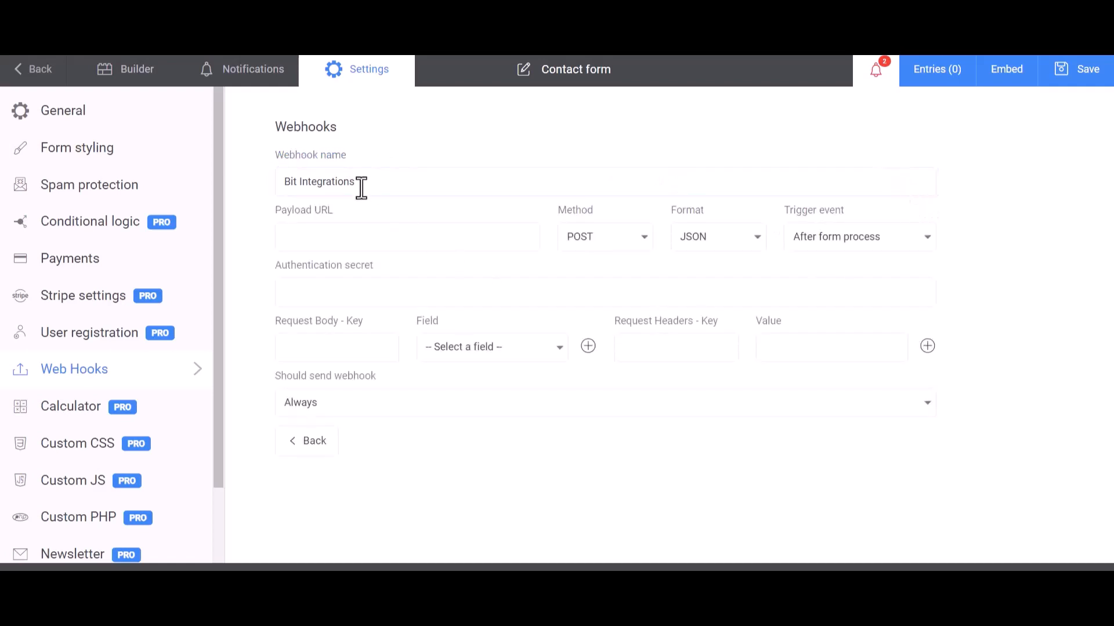
left_click(407, 237)
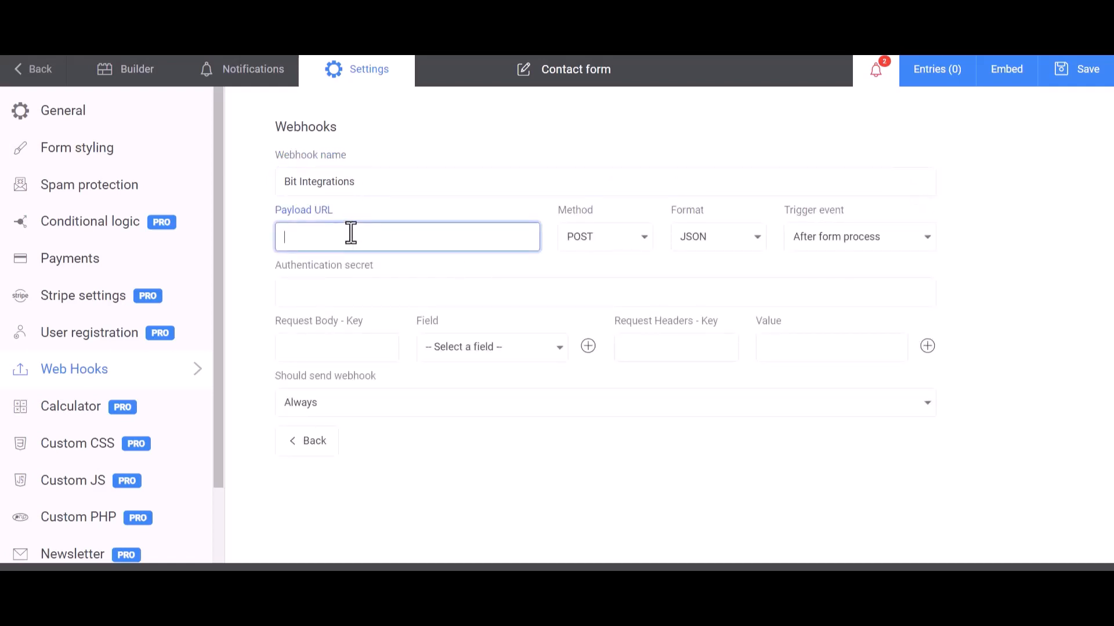
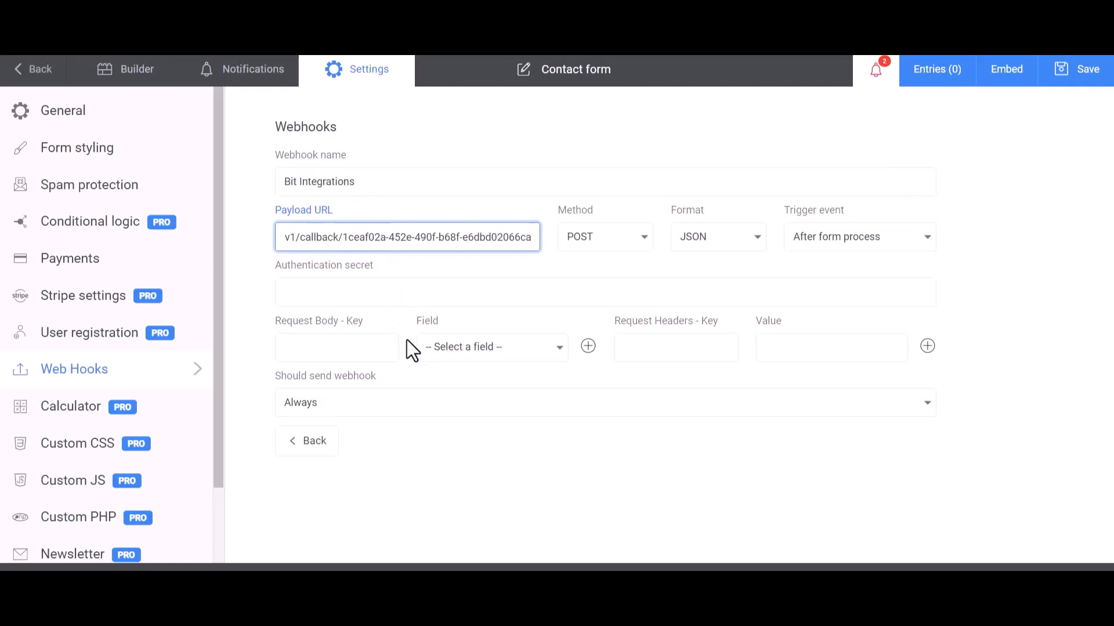
Step: Map body keys Name, Email and Phone to form fields, then save
left_click(490, 347)
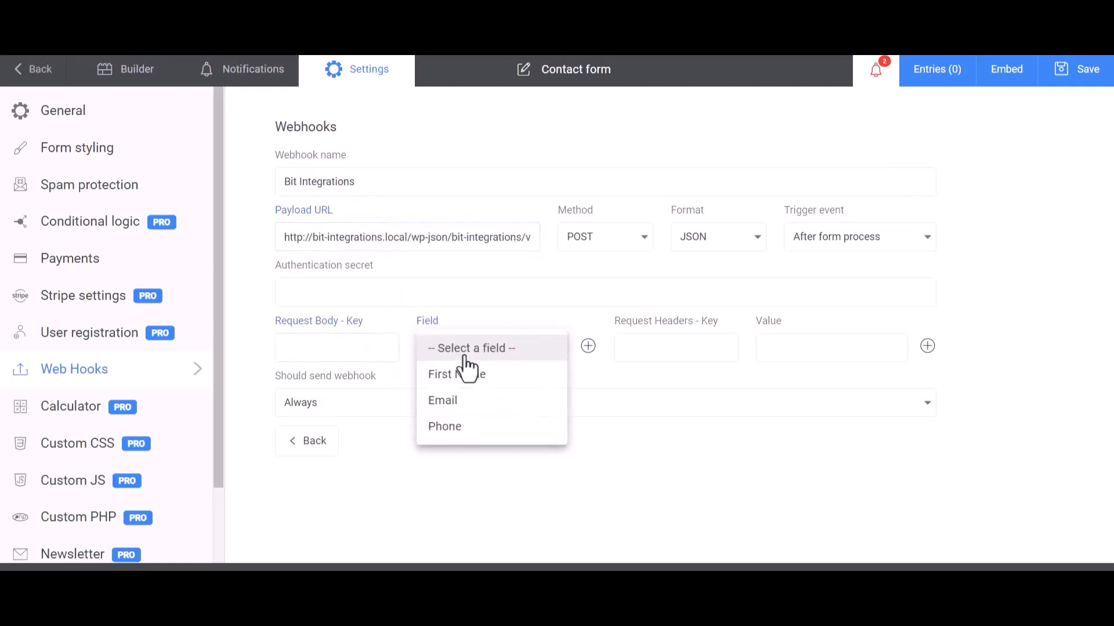
type("Name")
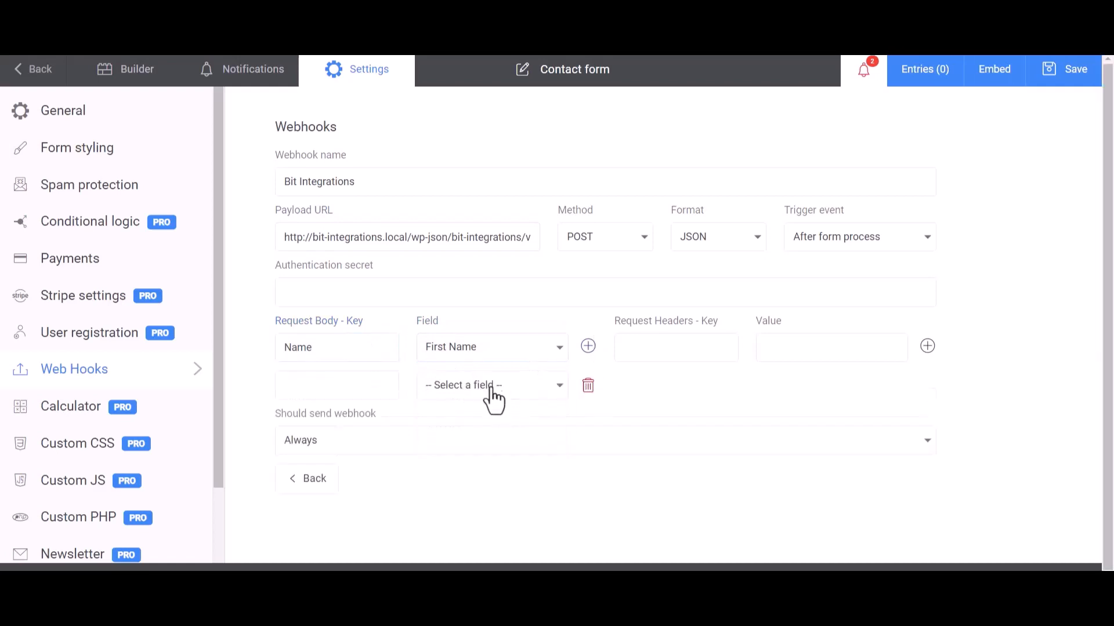
type("Email")
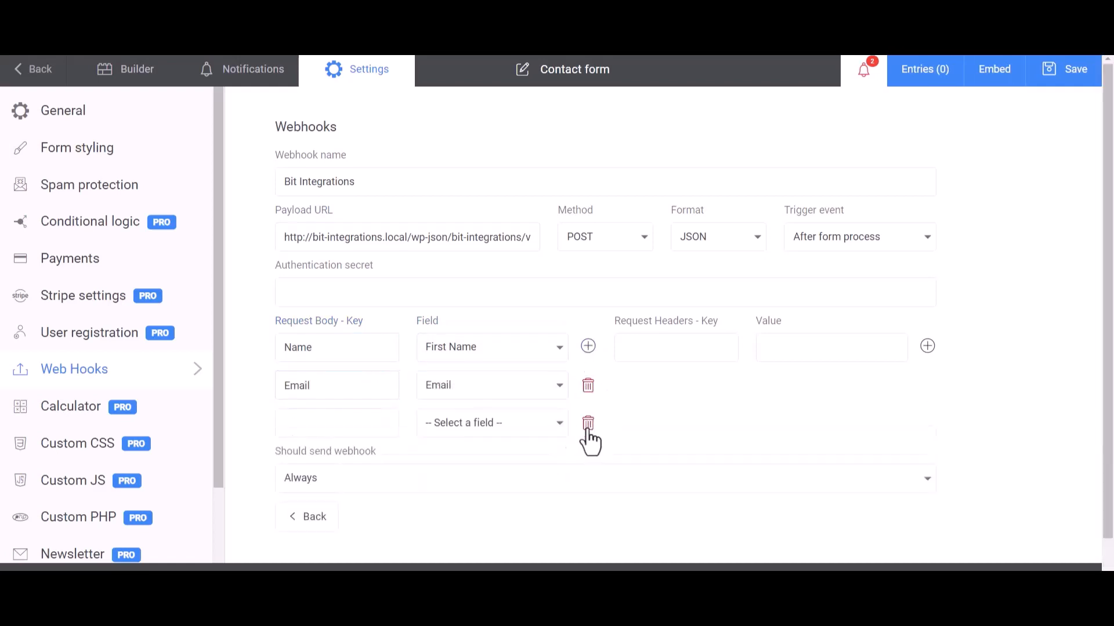
left_click(336, 422)
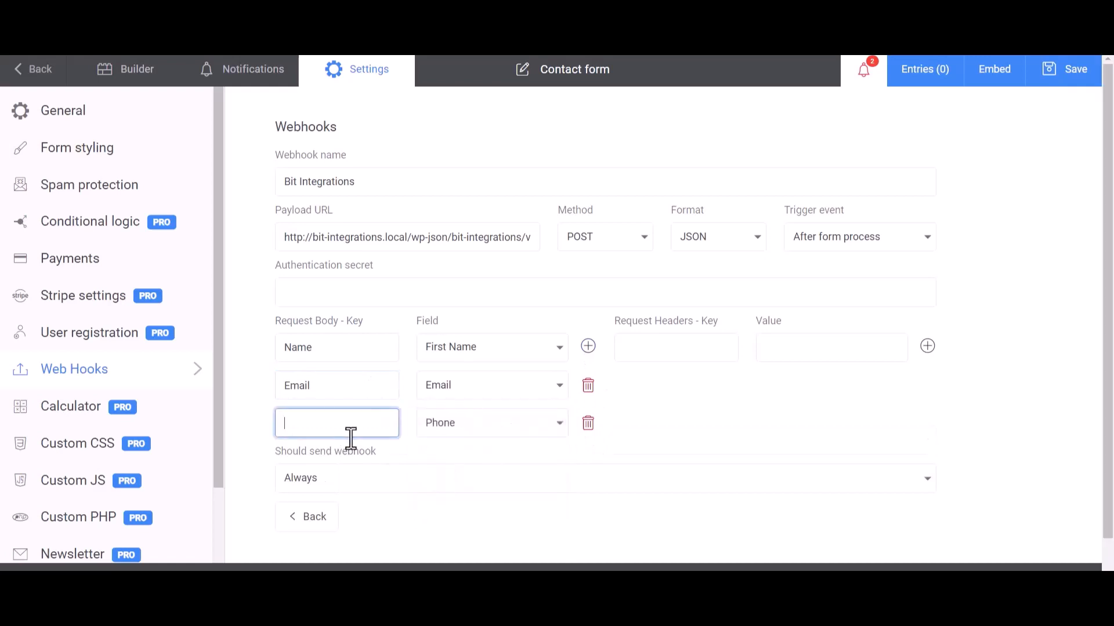
type("Phone")
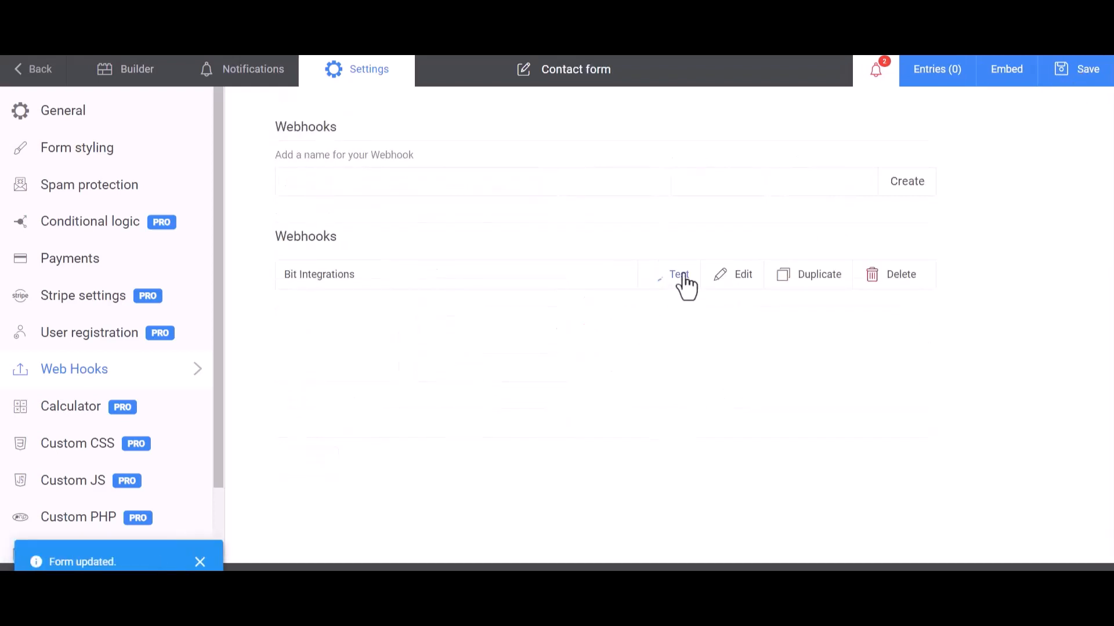
Step: Test the webhook, review fetched Name, Email and Phone data, and proceed to Set Action
left_click(678, 274)
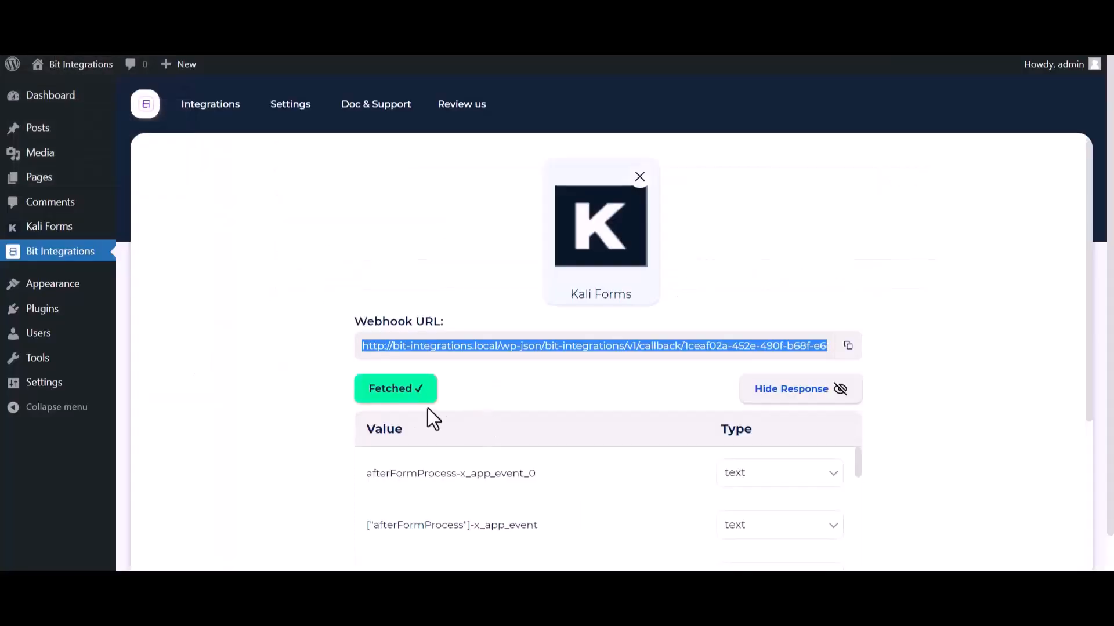
scroll("down", 3)
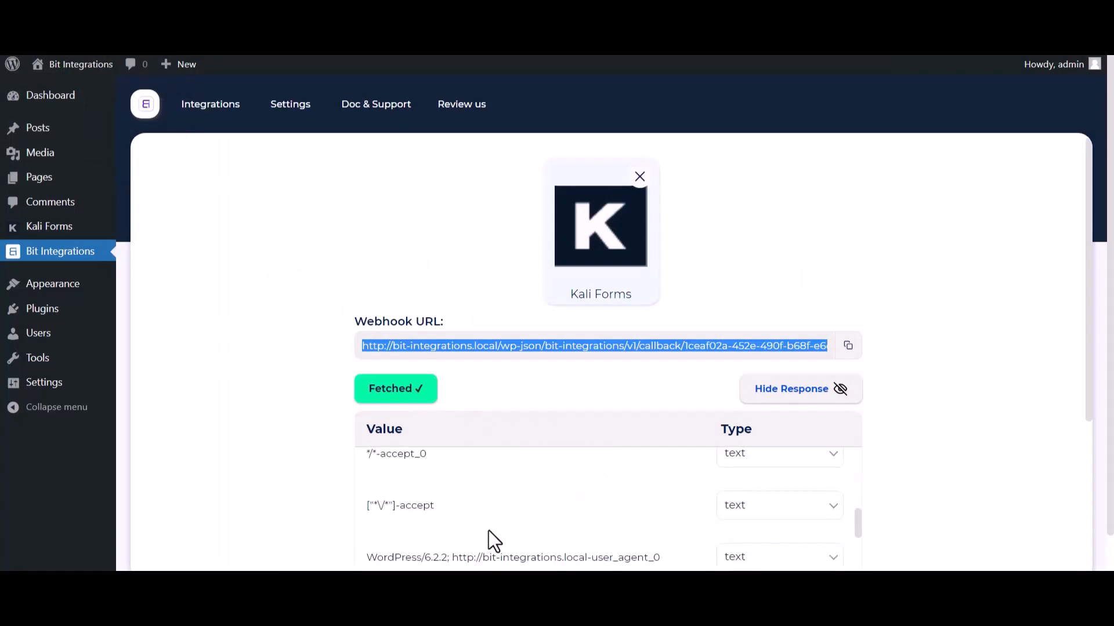
scroll("down", 3)
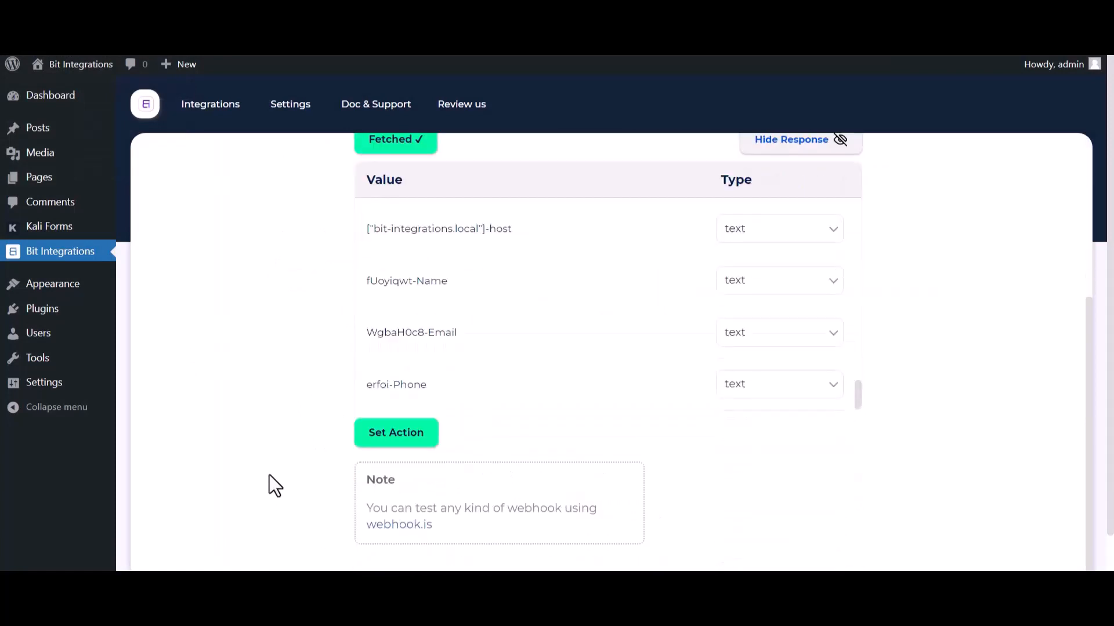
left_click(395, 433)
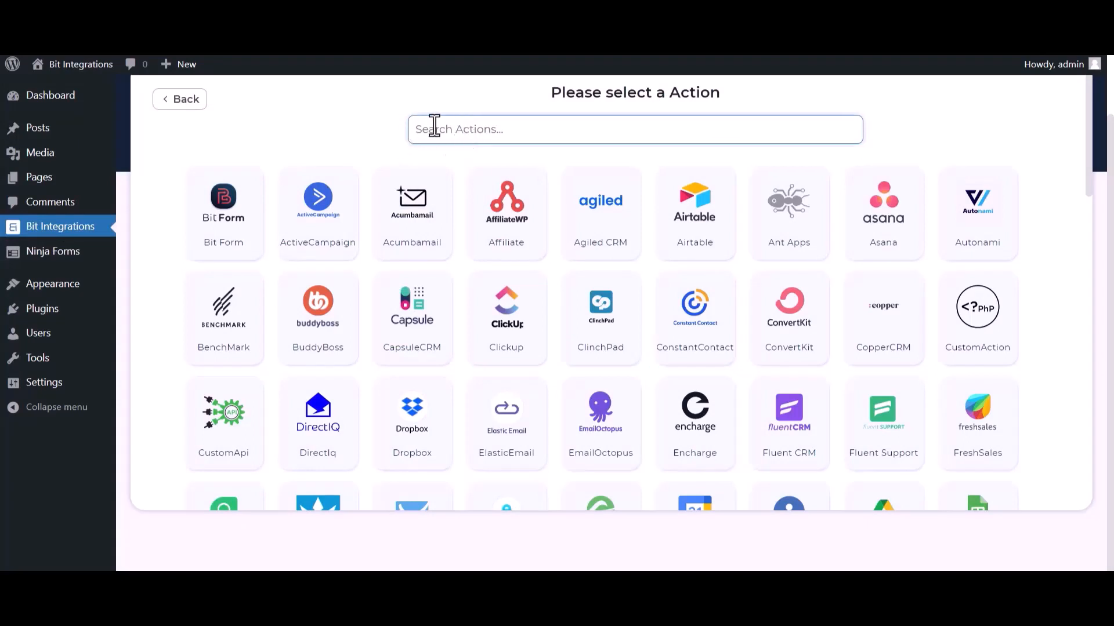
Step: Search 'fresh' and choose FreshSales as the integration action
type("fresh")
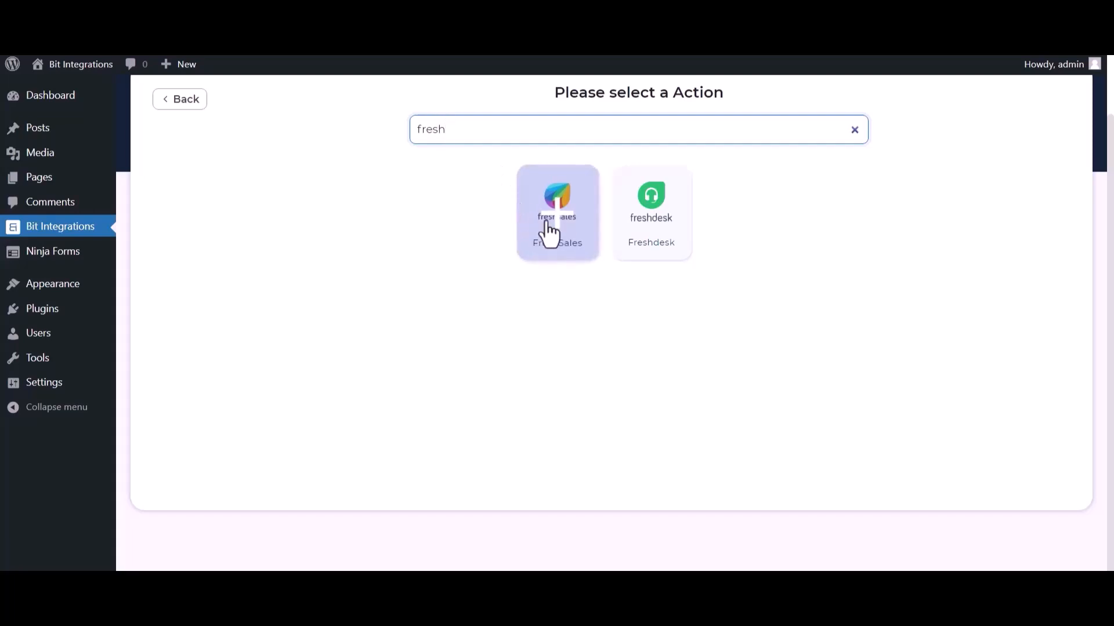
left_click(557, 206)
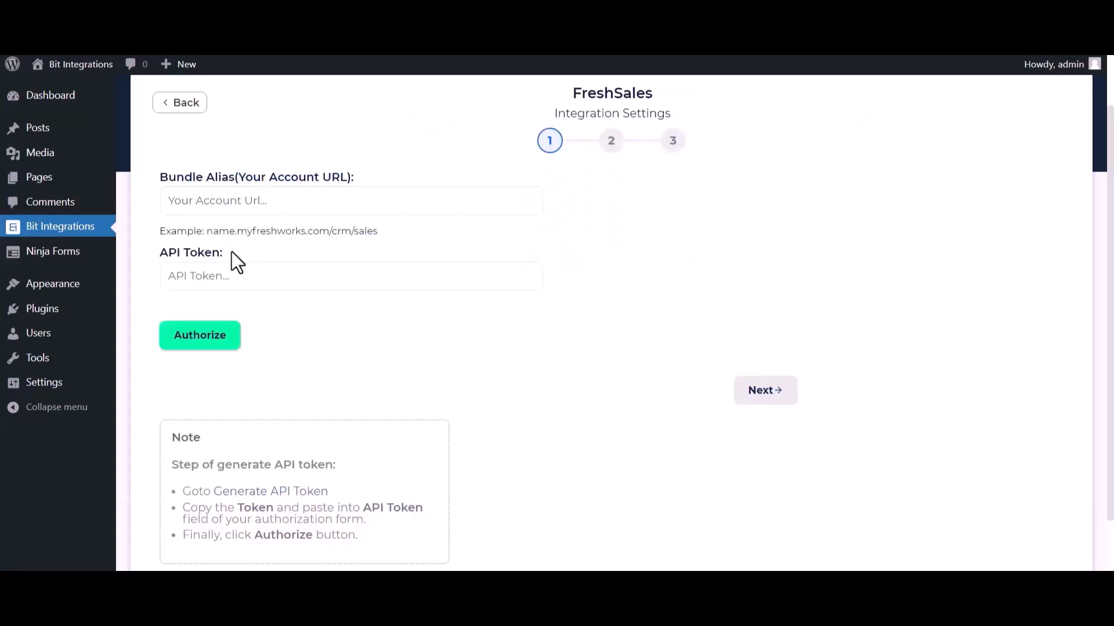
mouse_move(445, 329)
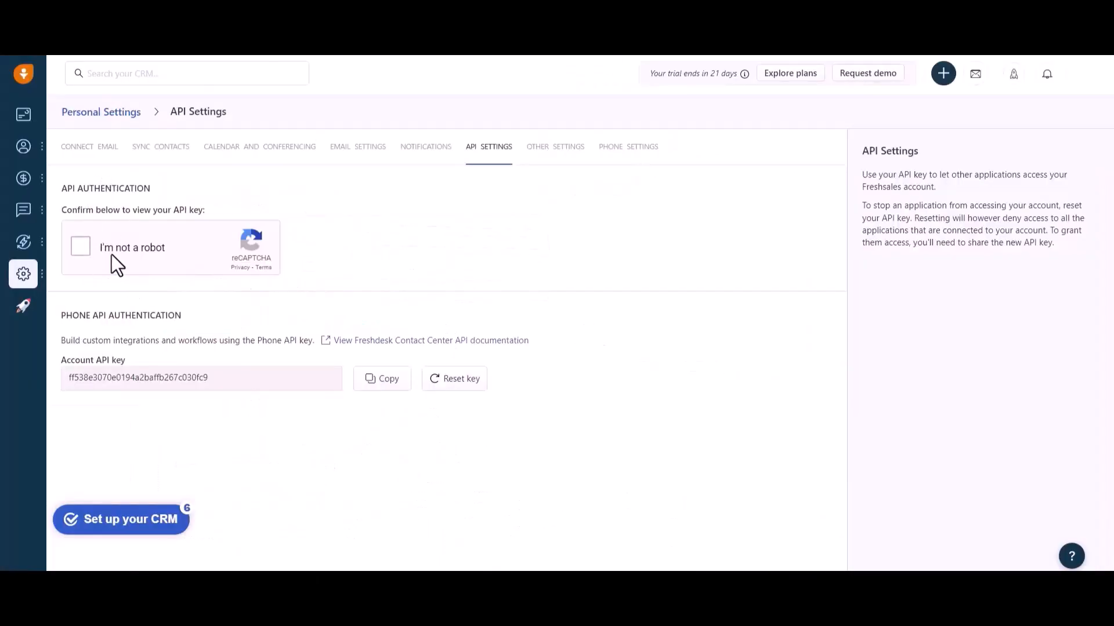
Step: Tick 'I'm not a robot' and select the stairs images in Freshsales' reCAPTCHA
left_click(79, 246)
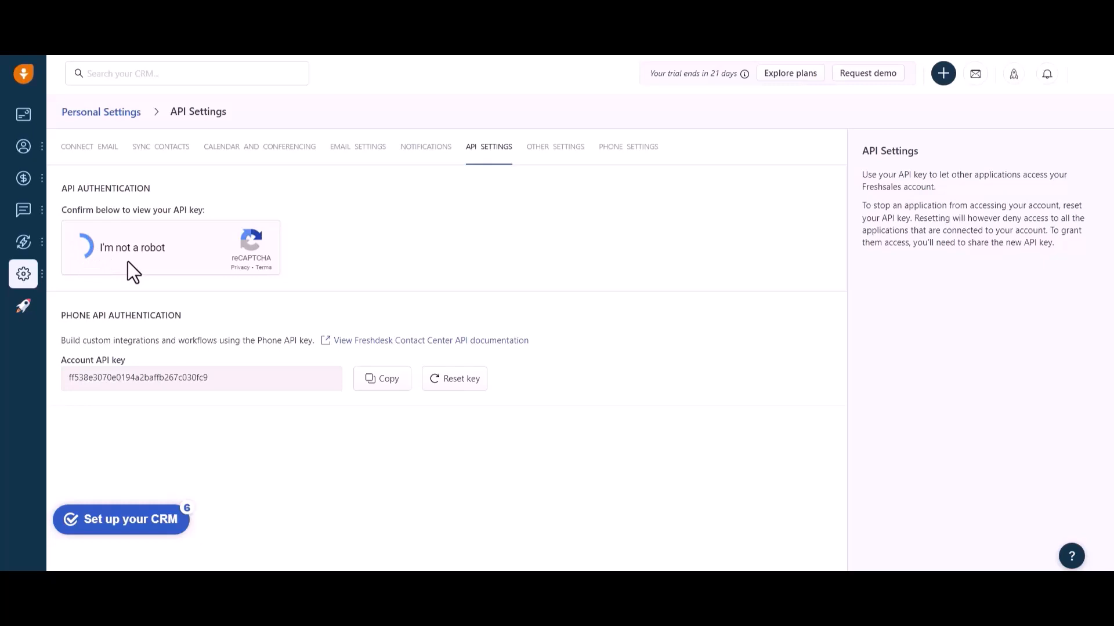
left_click(85, 247)
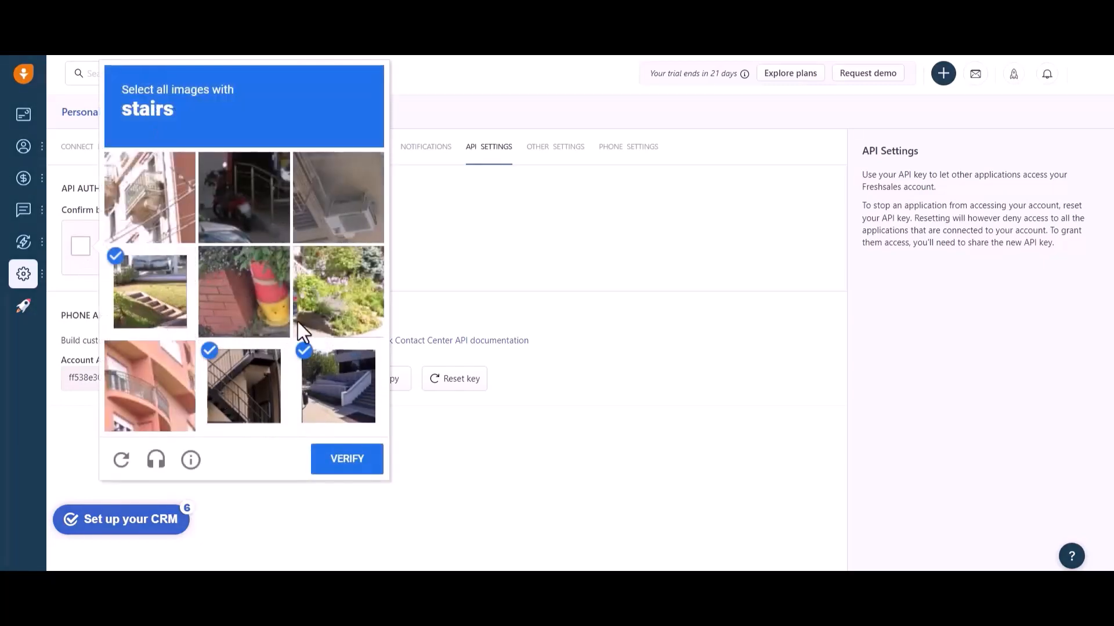
left_click(347, 458)
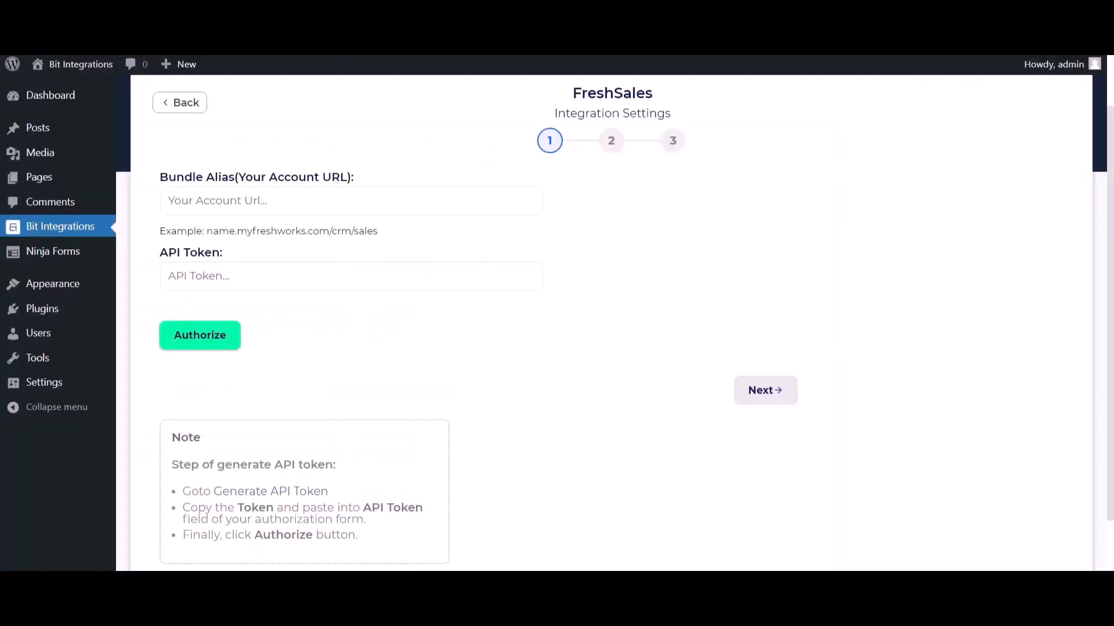
Step: Copy the CRM API key from Freshsales API settings
left_click(350, 200)
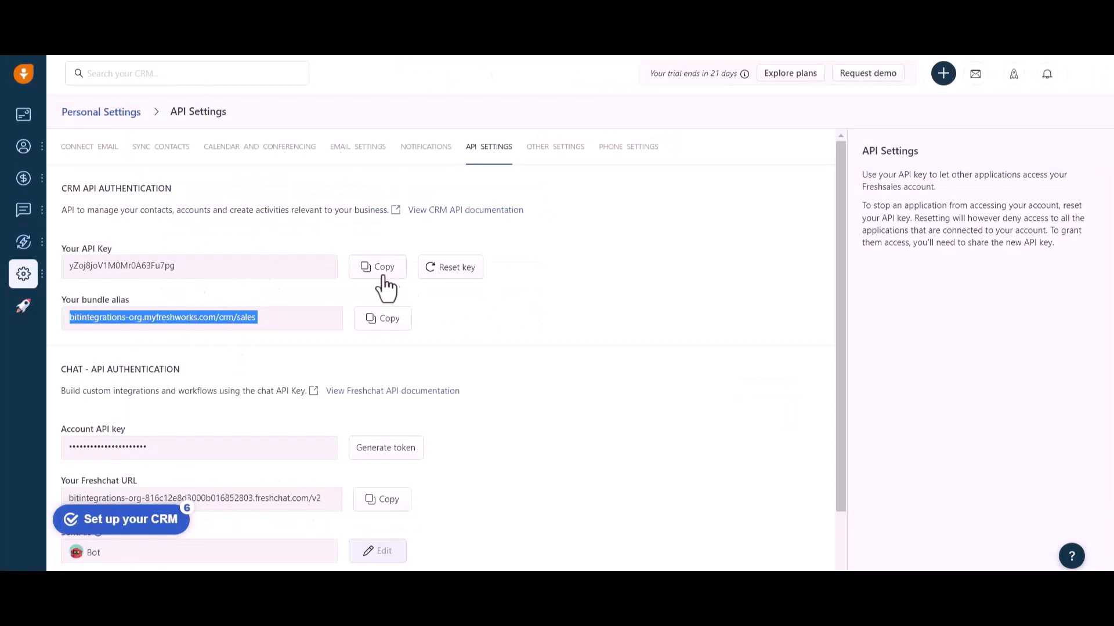
left_click(377, 267)
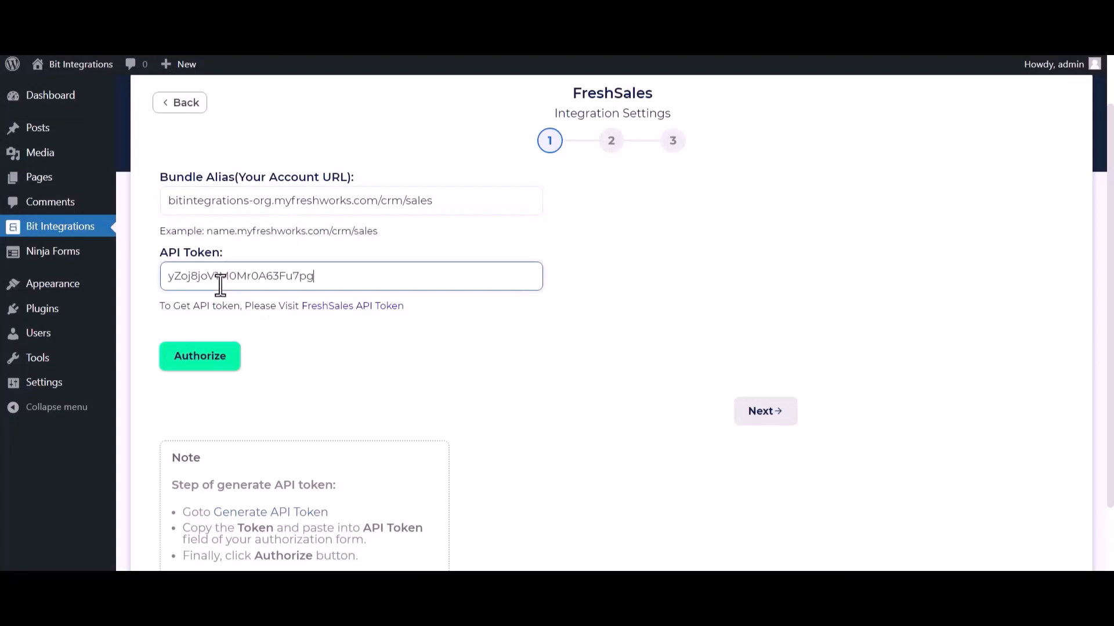
Step: Authorize the FreshSales connection and advance to module settings
left_click(200, 356)
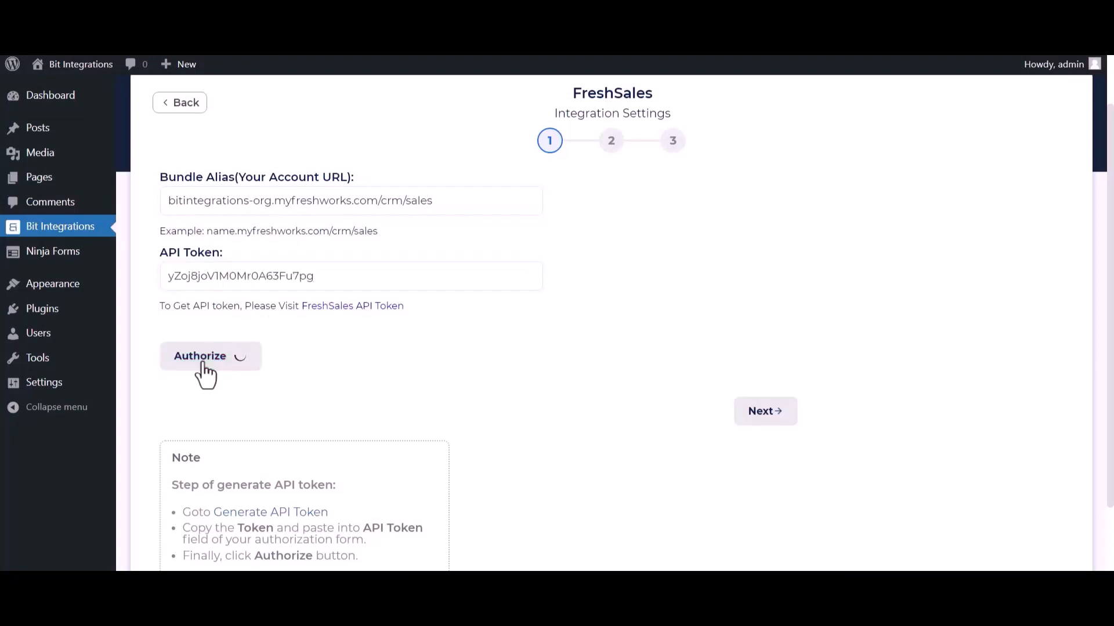
left_click(199, 355)
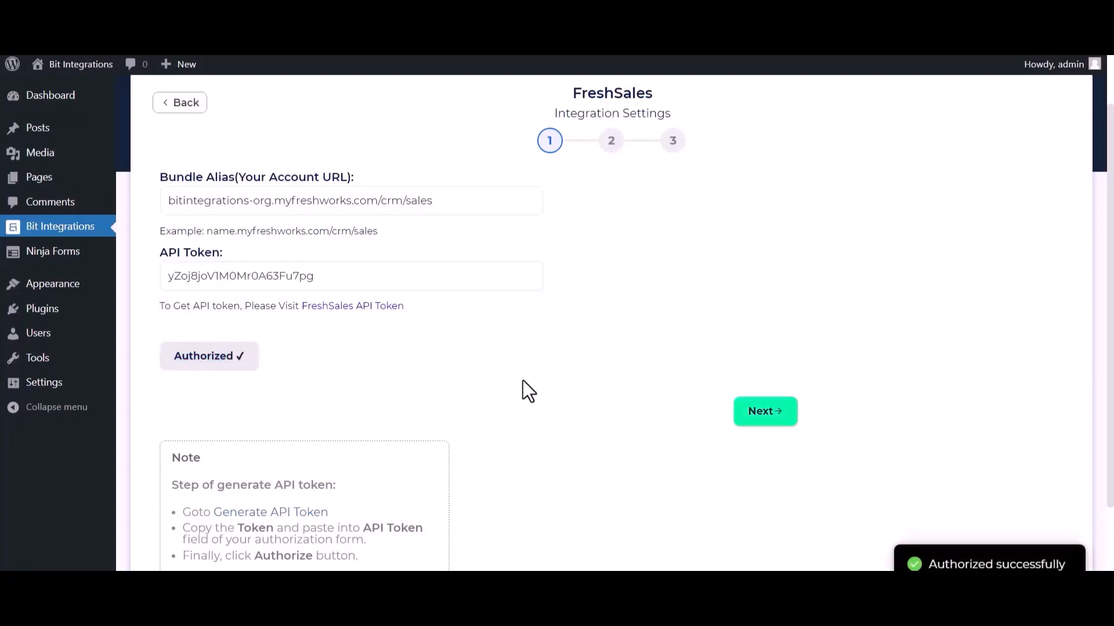
mouse_move(624, 414)
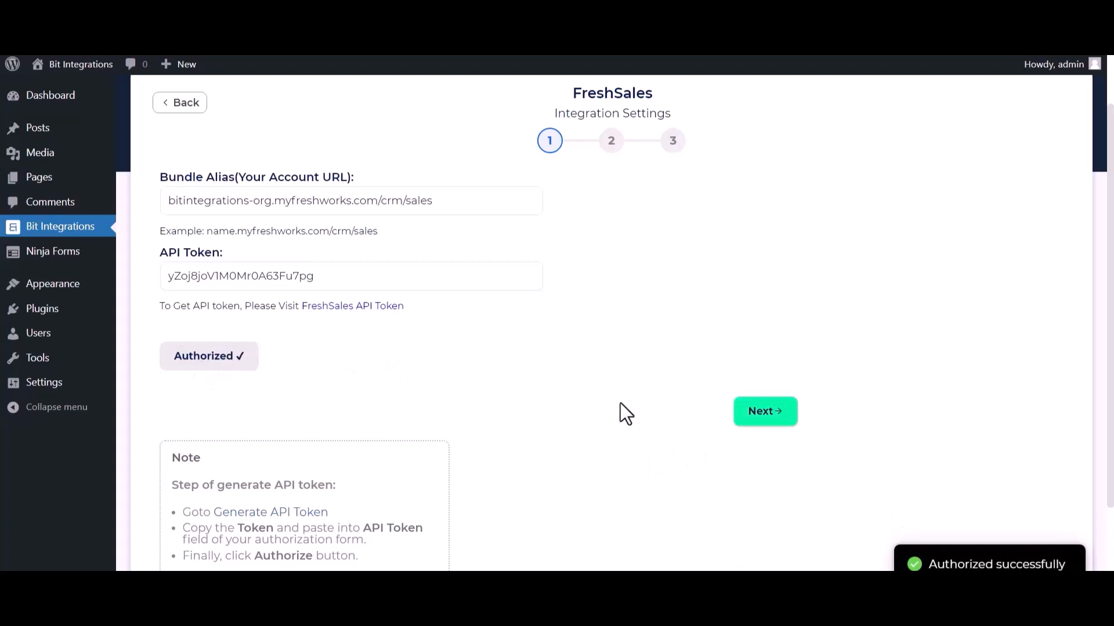
left_click(765, 410)
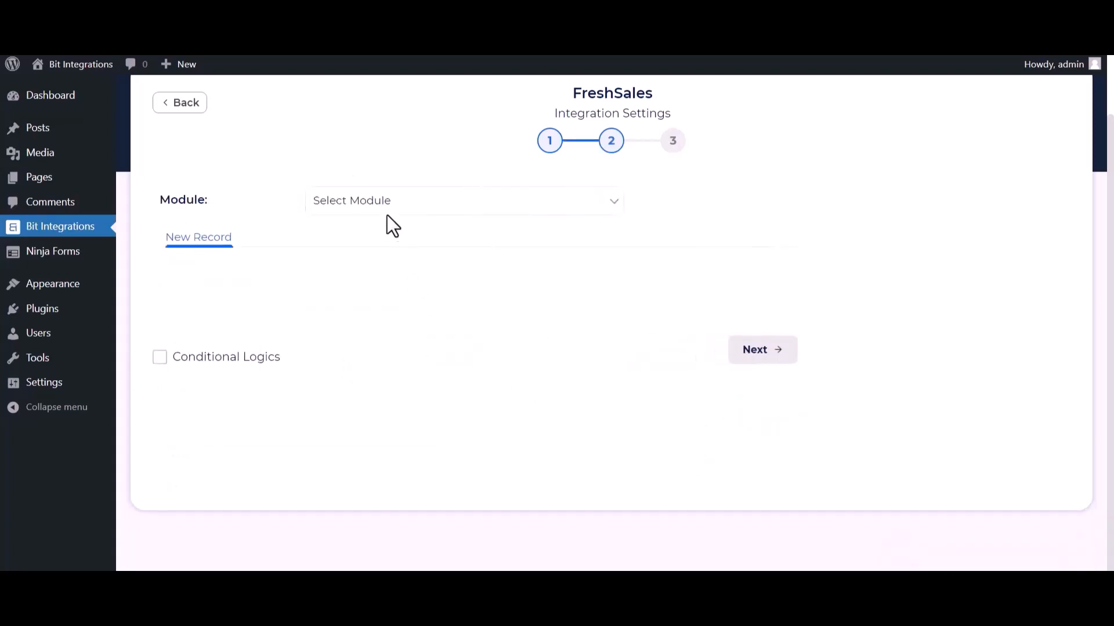
Step: Set module Contact, account view My Accounts, and account Acme Inc (sample)
left_click(463, 201)
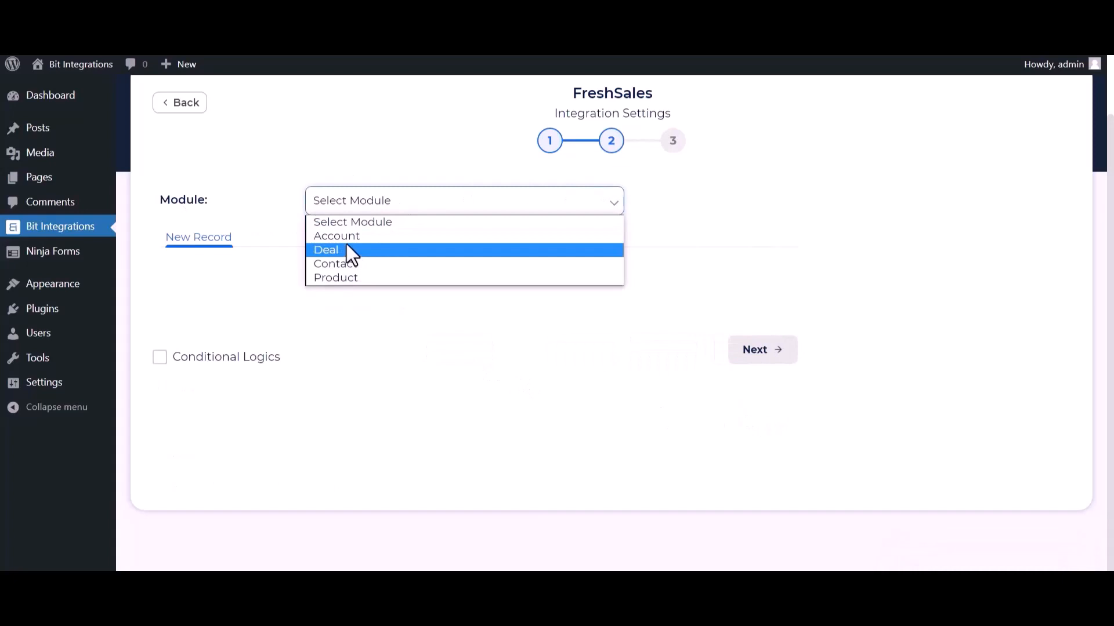
left_click(331, 264)
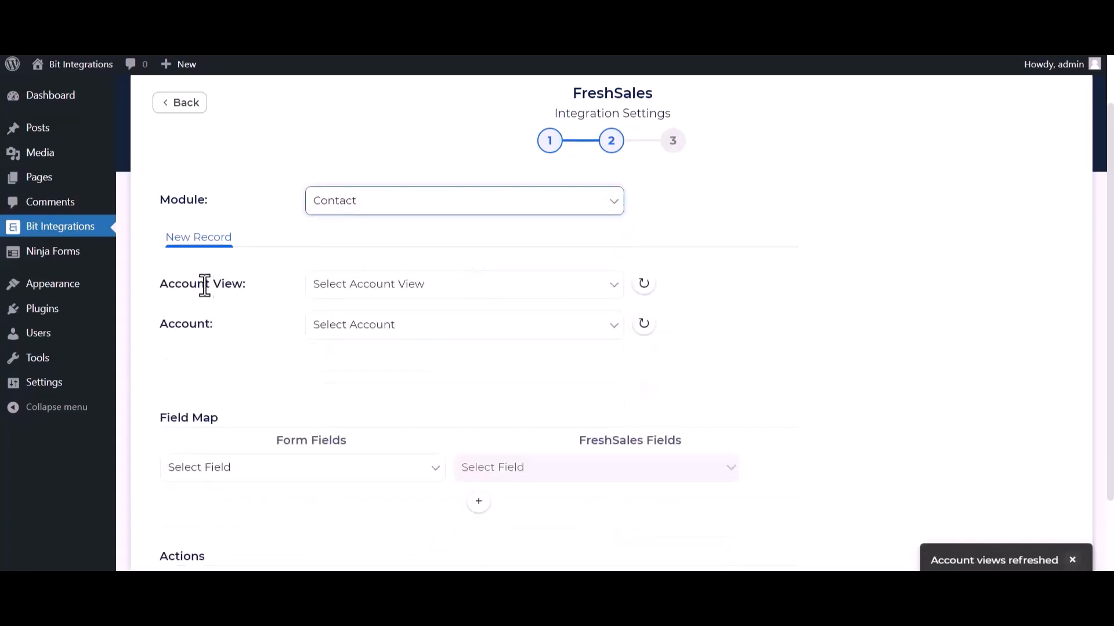
left_click(462, 284)
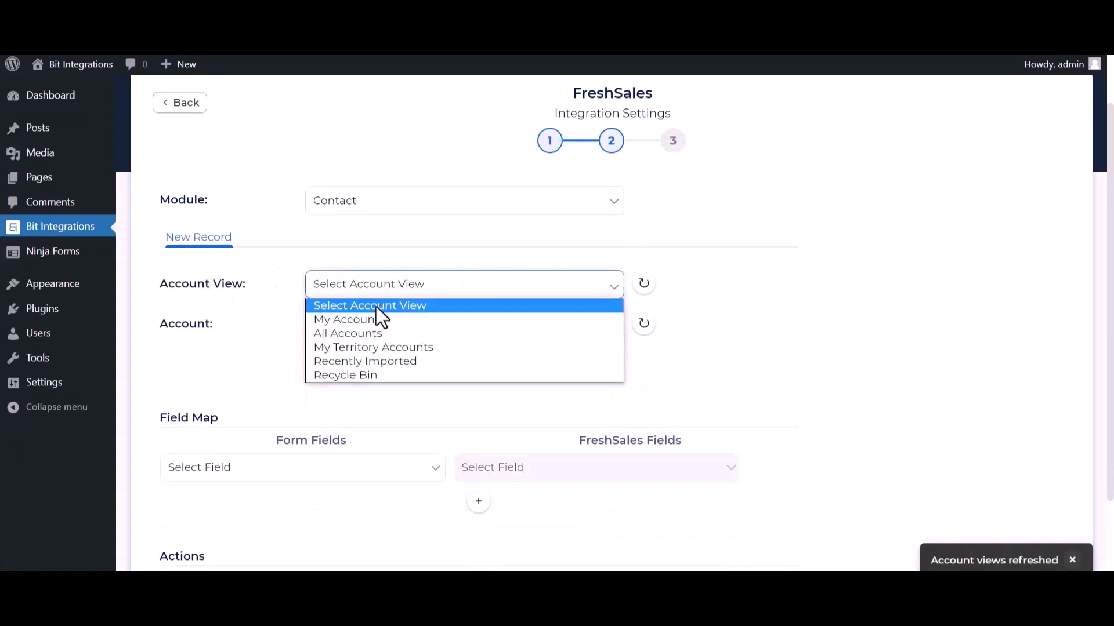
left_click(346, 319)
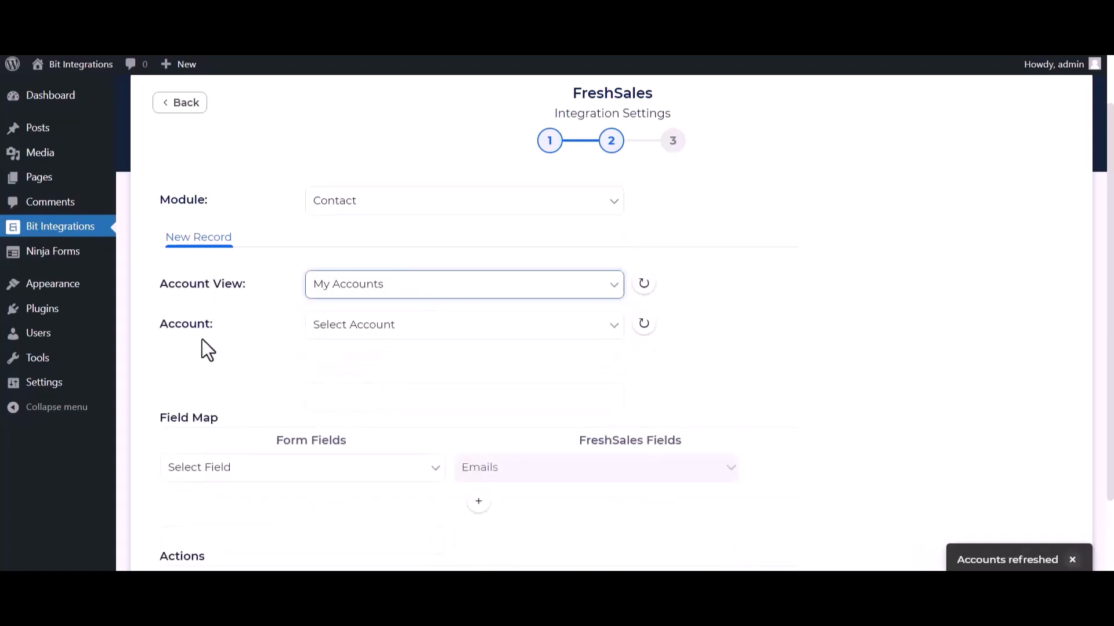
left_click(462, 325)
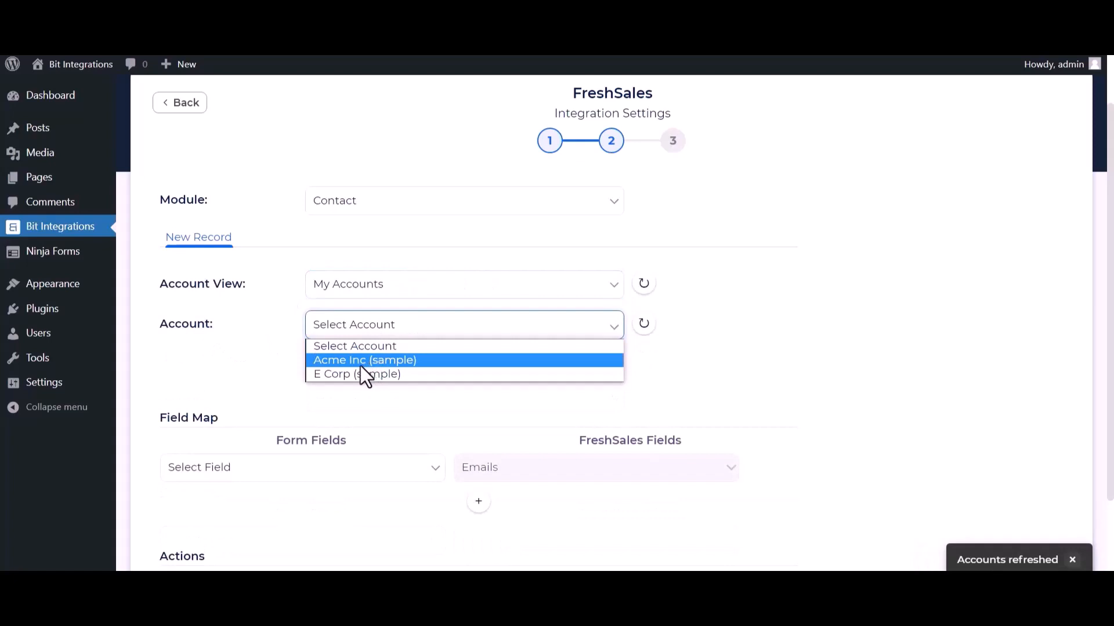
left_click(364, 360)
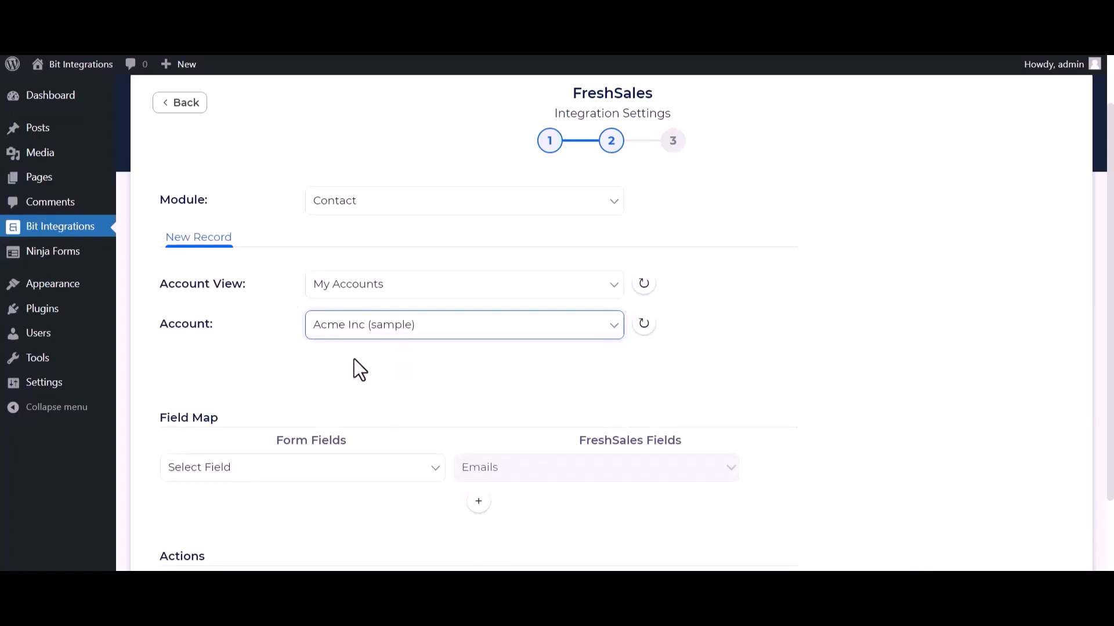
scroll("down", 3)
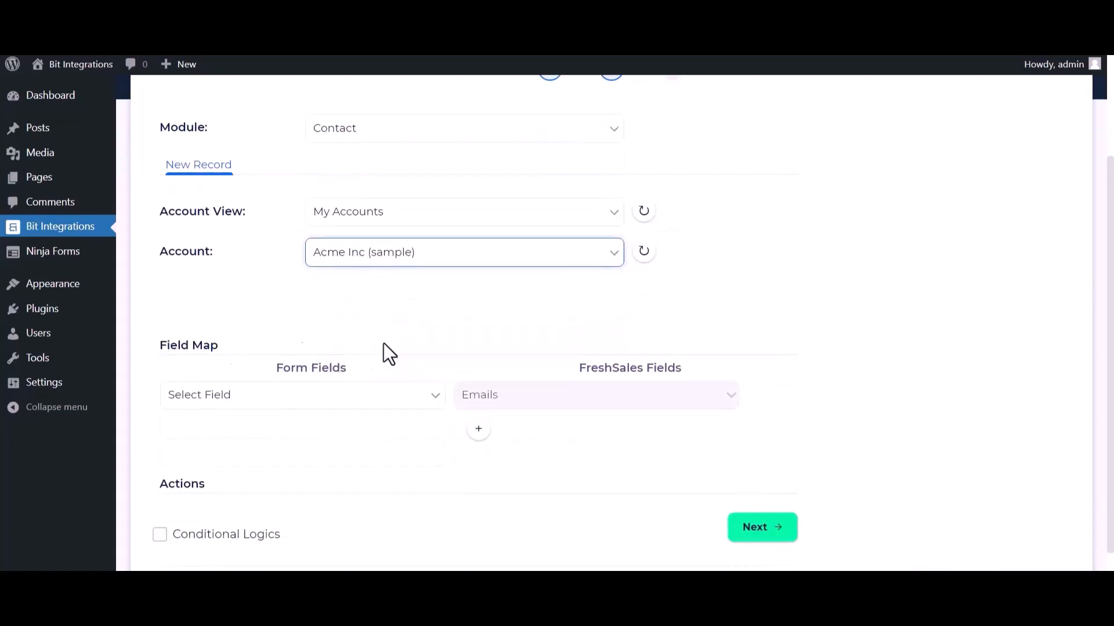
Step: Map Email→Emails, Name→First name, Phone→Mobile, toggle conditional logic, and continue
left_click(301, 394)
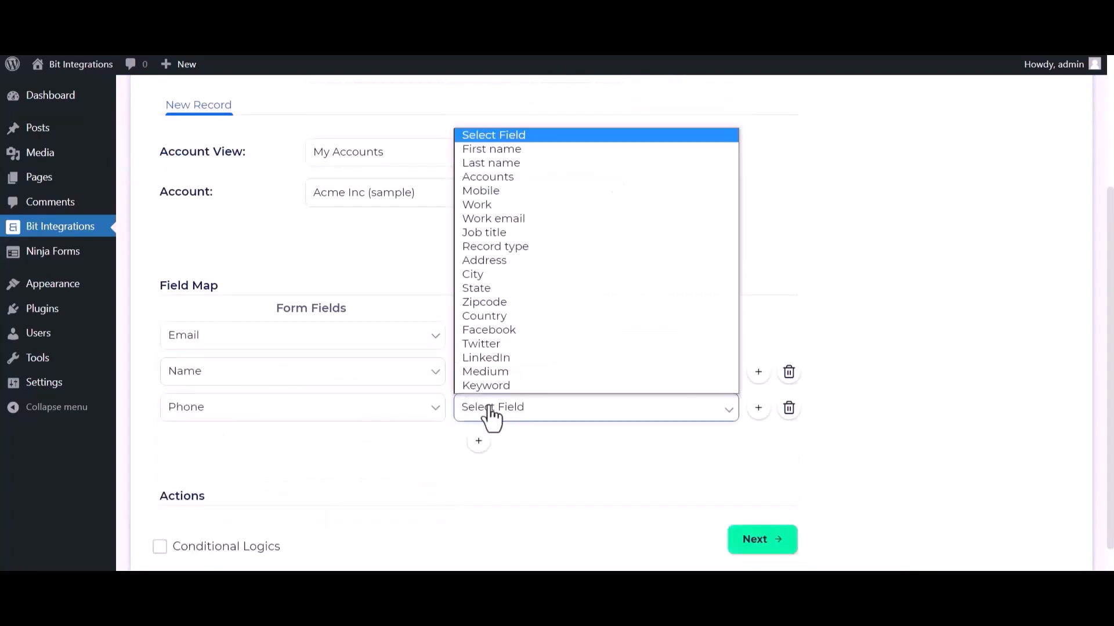
left_click(481, 191)
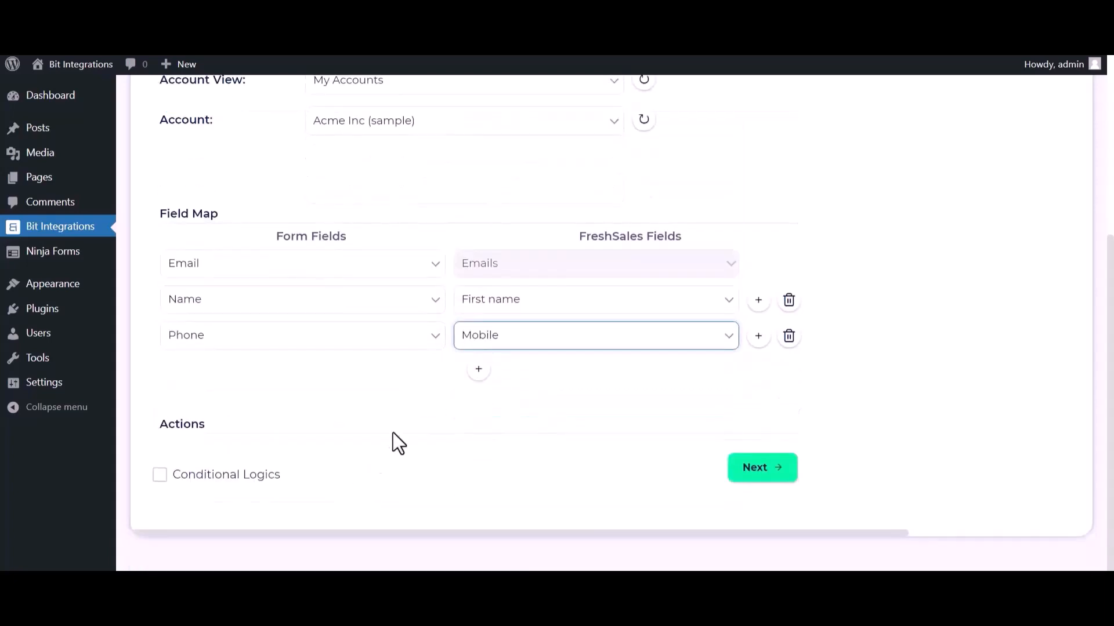
left_click(159, 474)
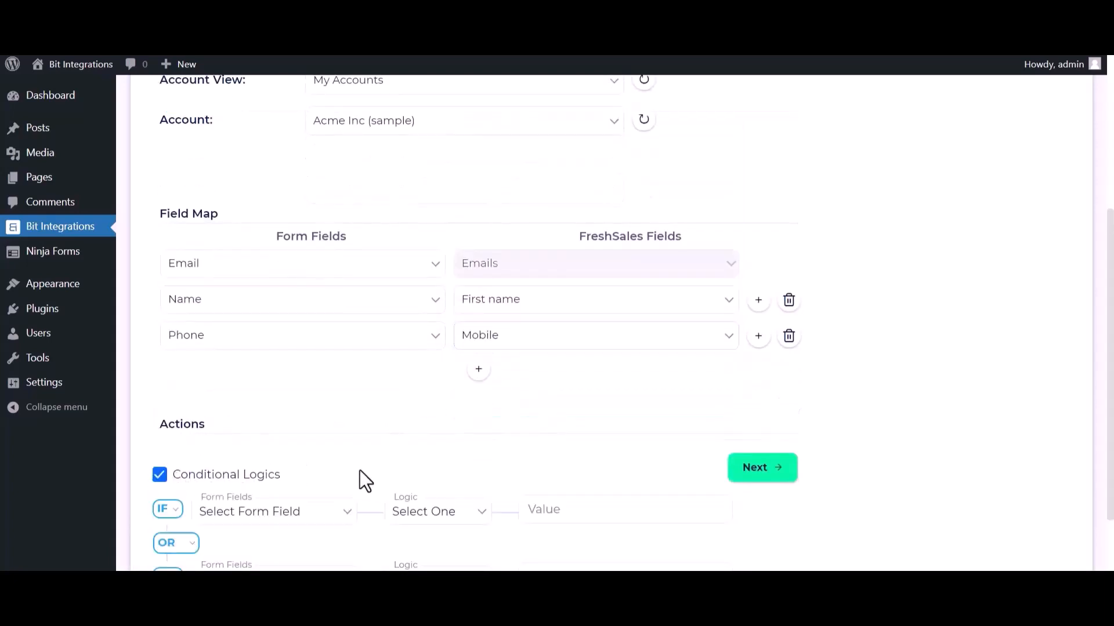
scroll("down", 3)
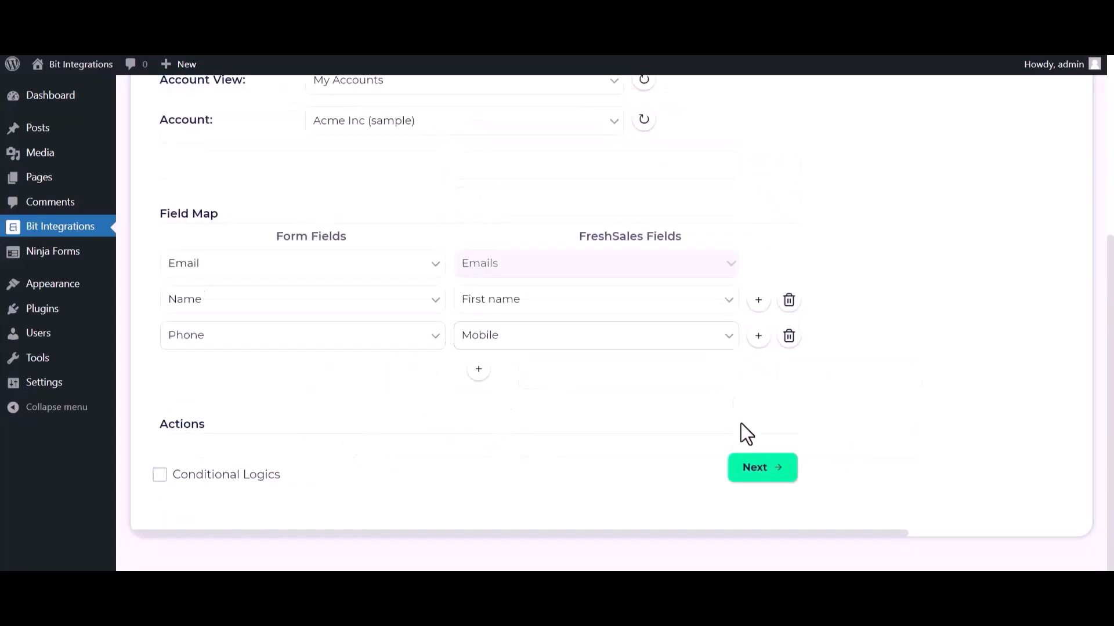
left_click(762, 468)
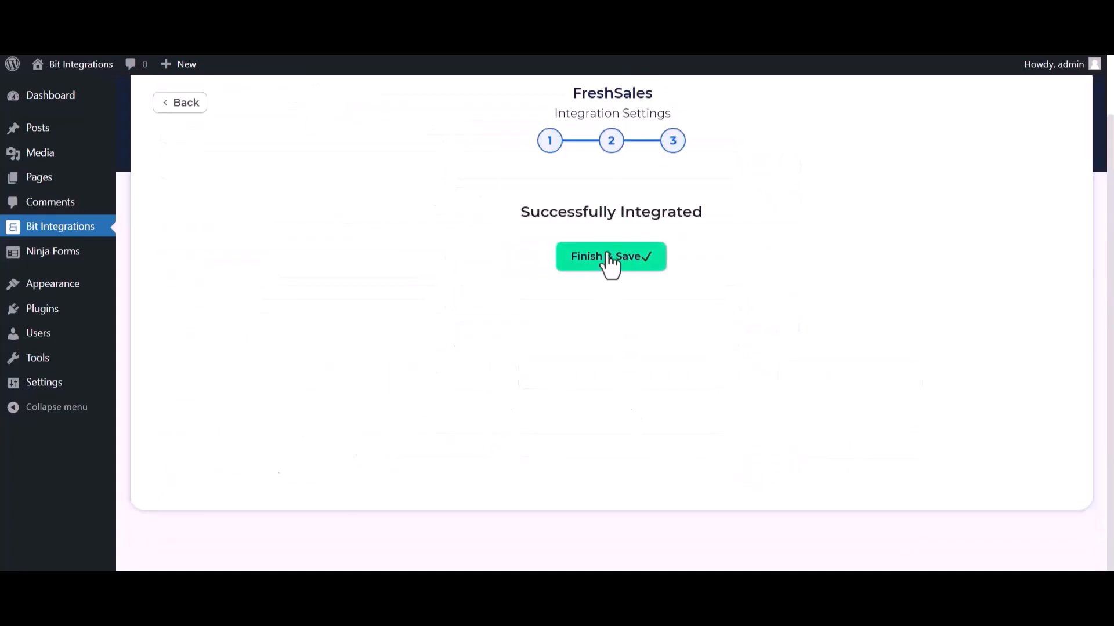
Step: Click Finish & Save on the Successfully Integrated screen
left_click(610, 257)
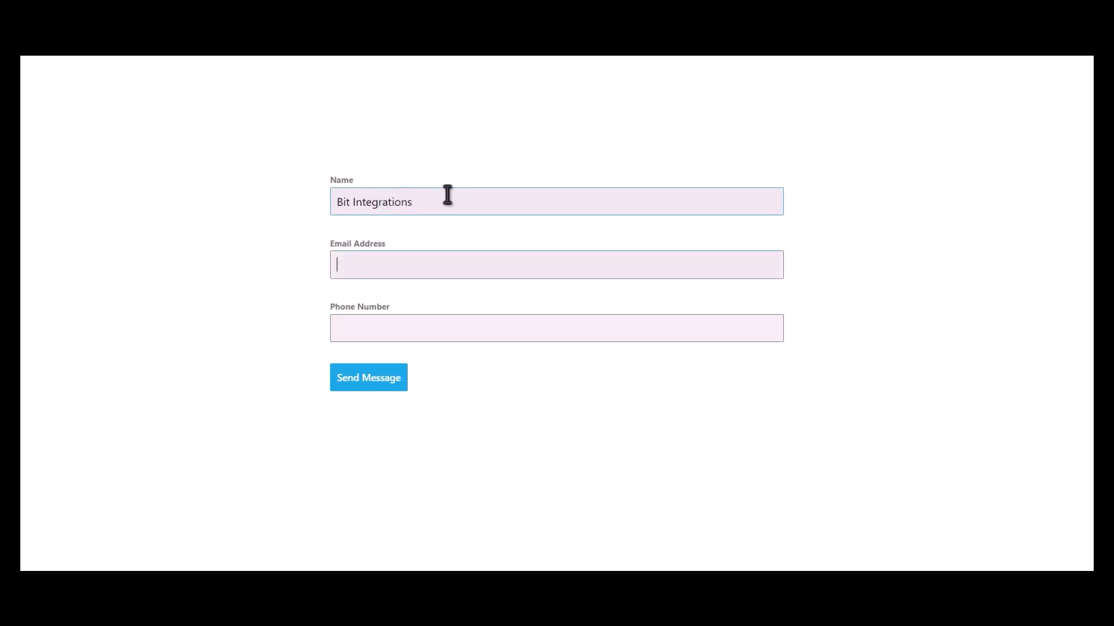
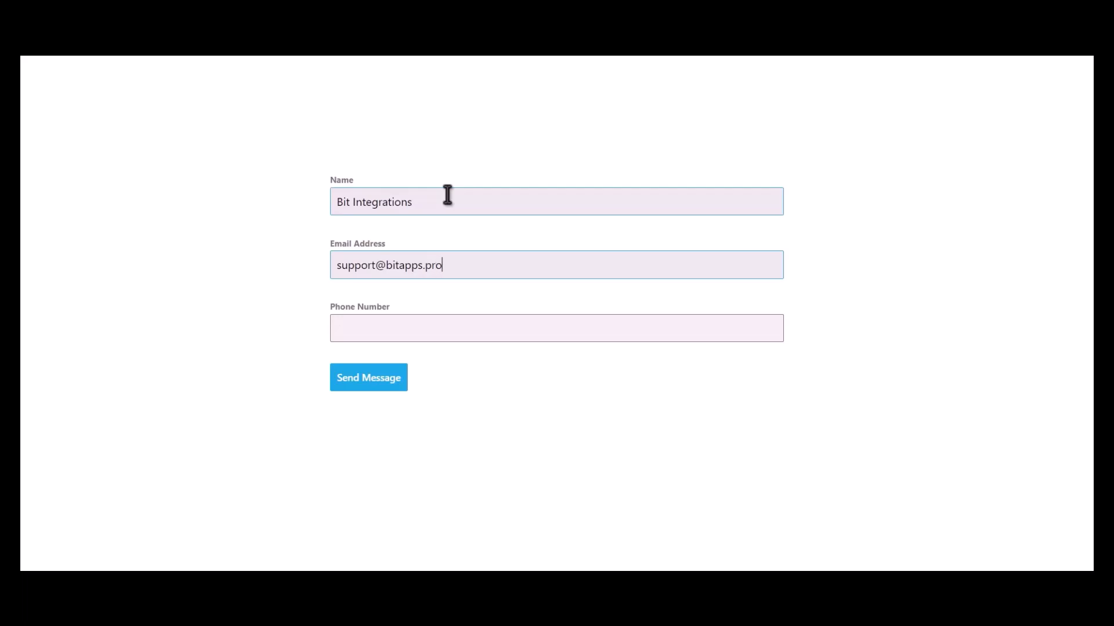
type("444")
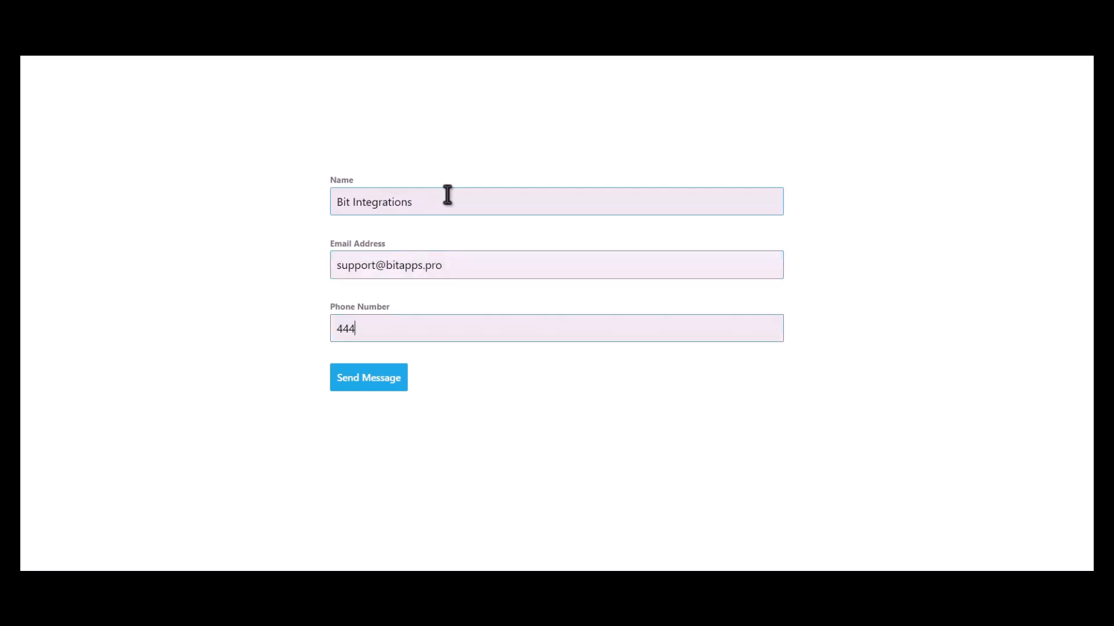
type("555666")
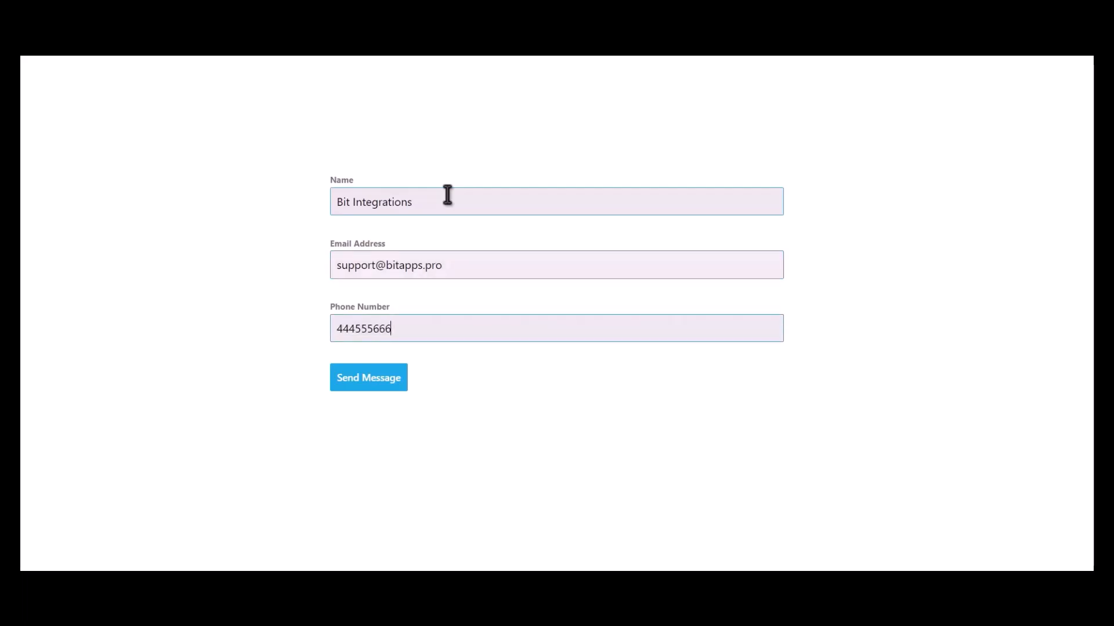
left_click(368, 377)
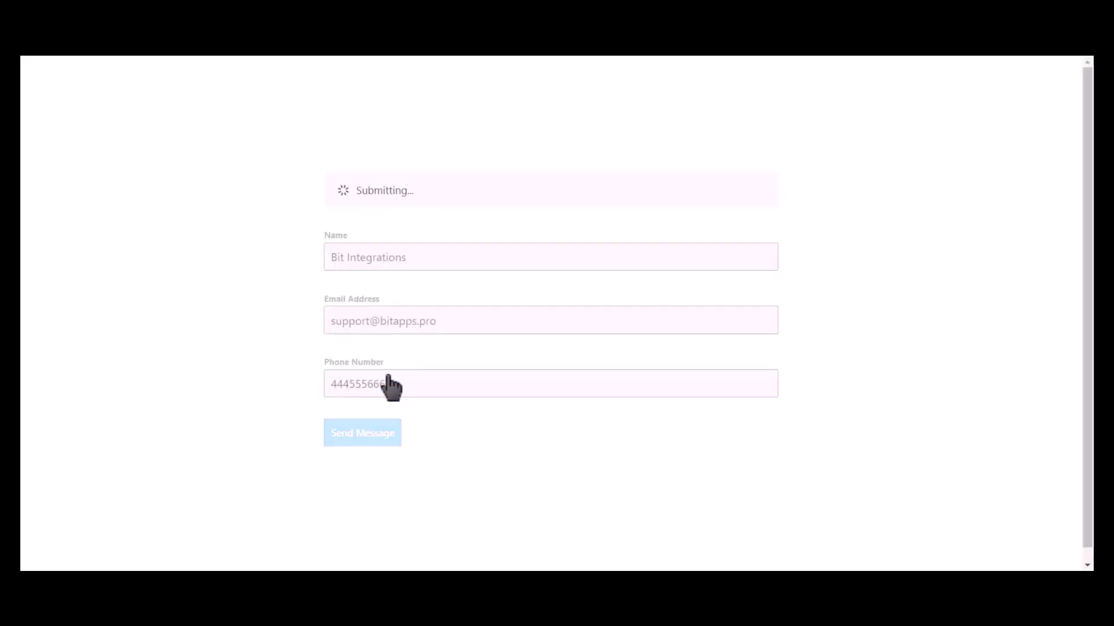
left_click(362, 433)
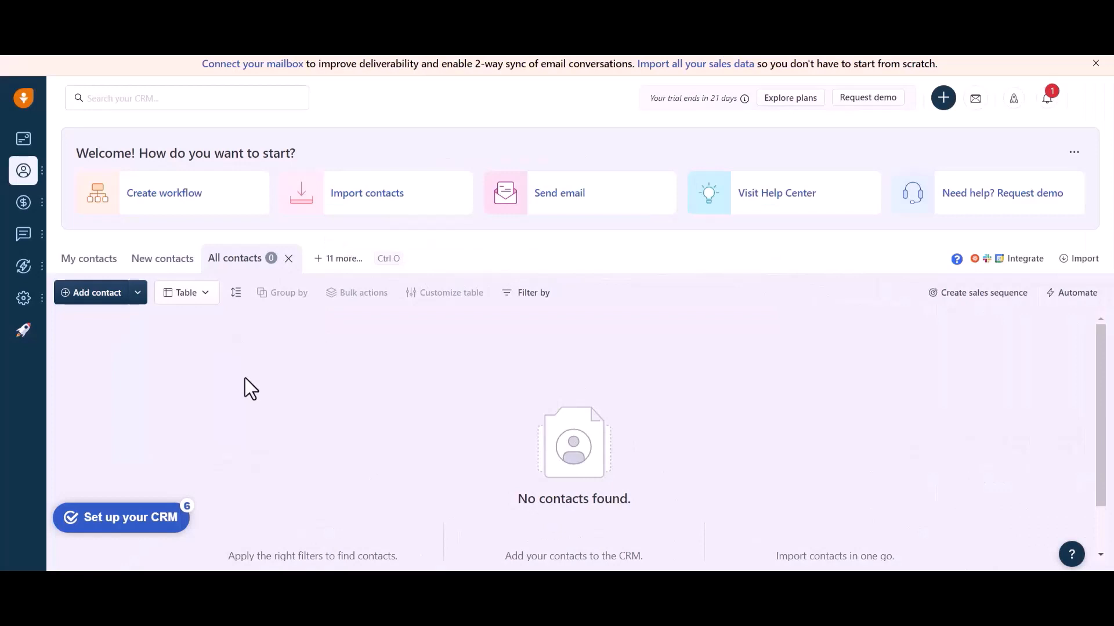
mouse_move(225, 337)
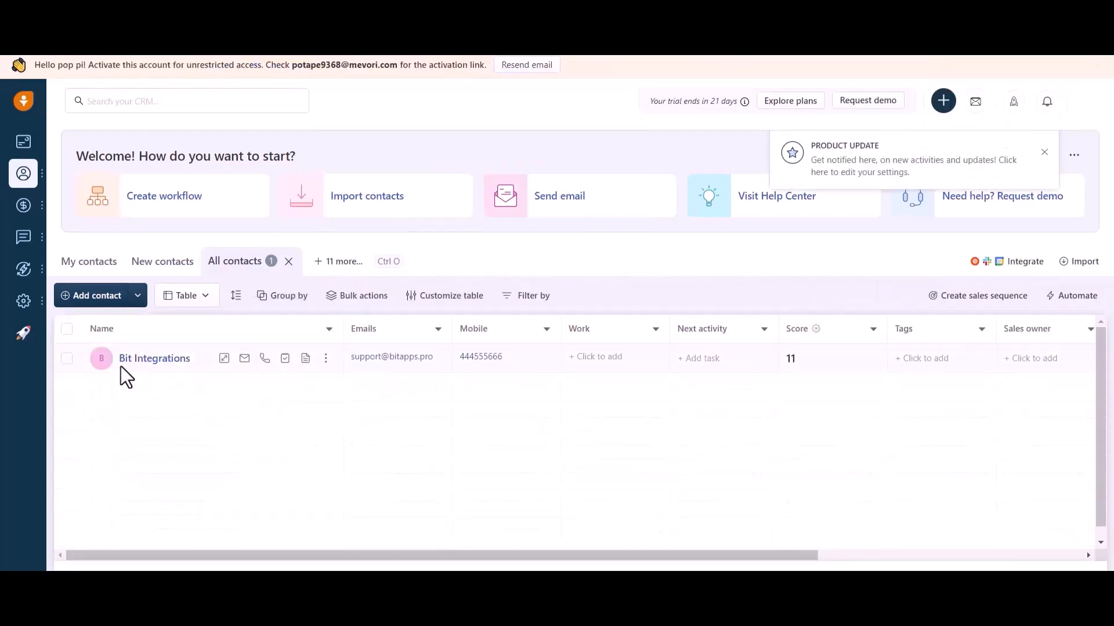
mouse_move(486, 410)
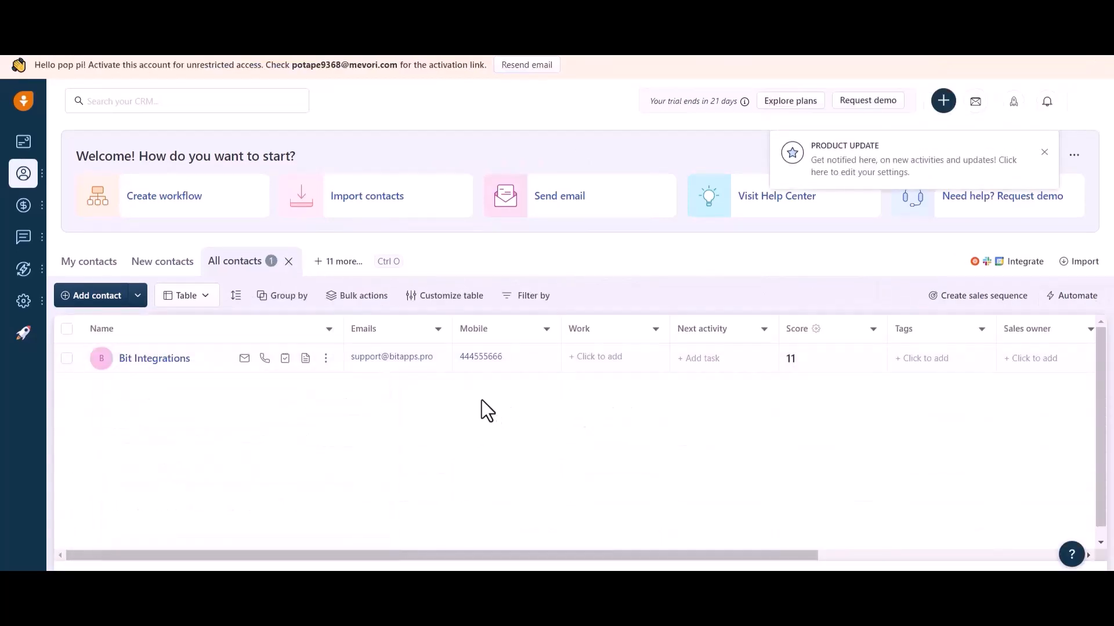